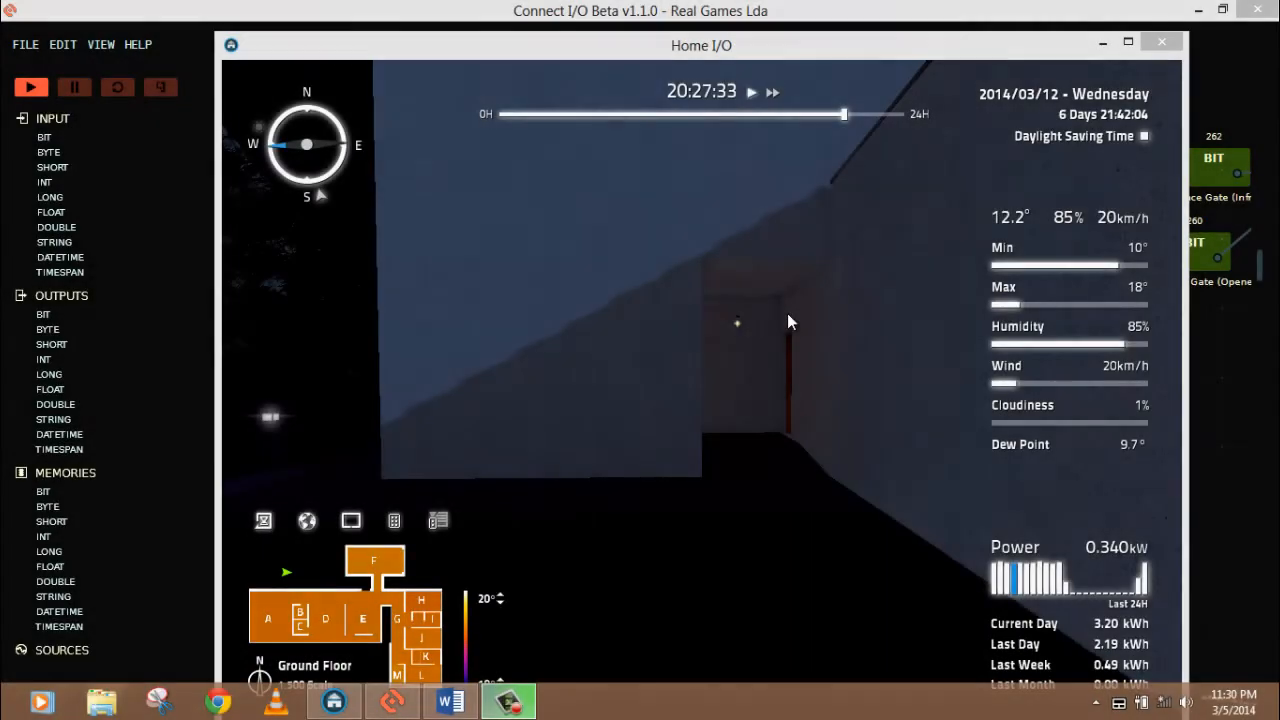
mouse_move(775, 387)
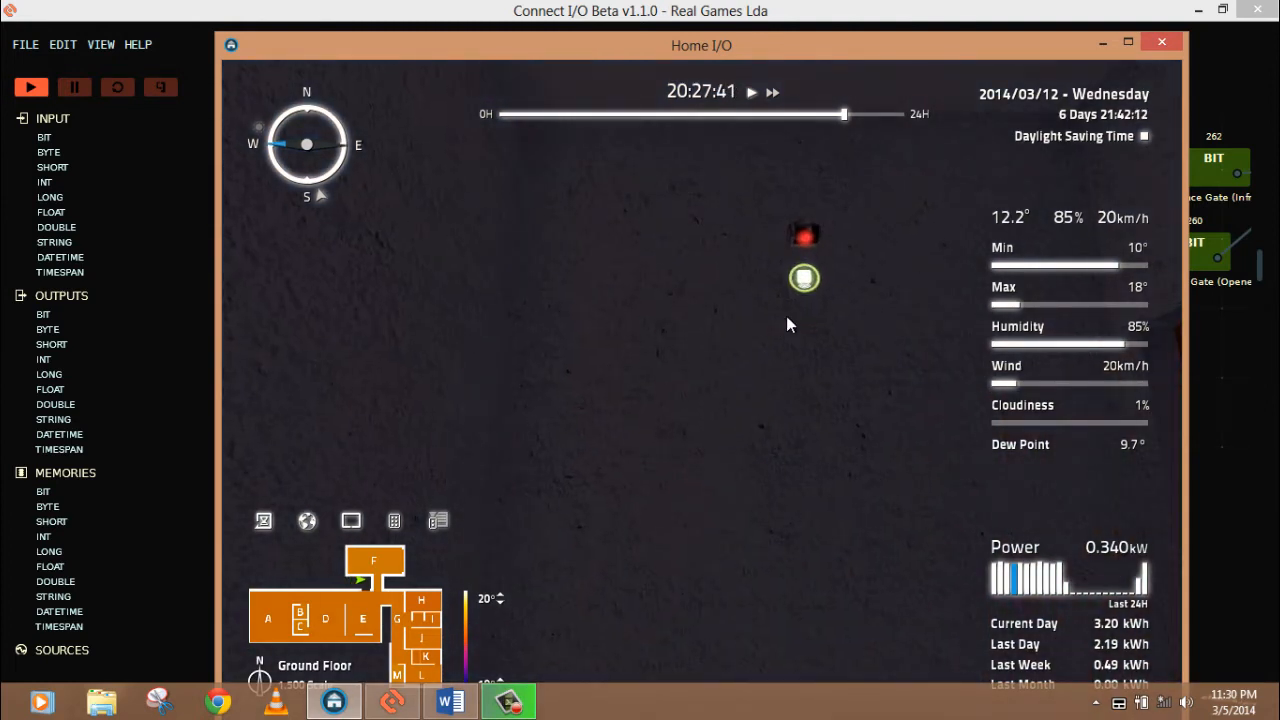
mouse_move(810, 263)
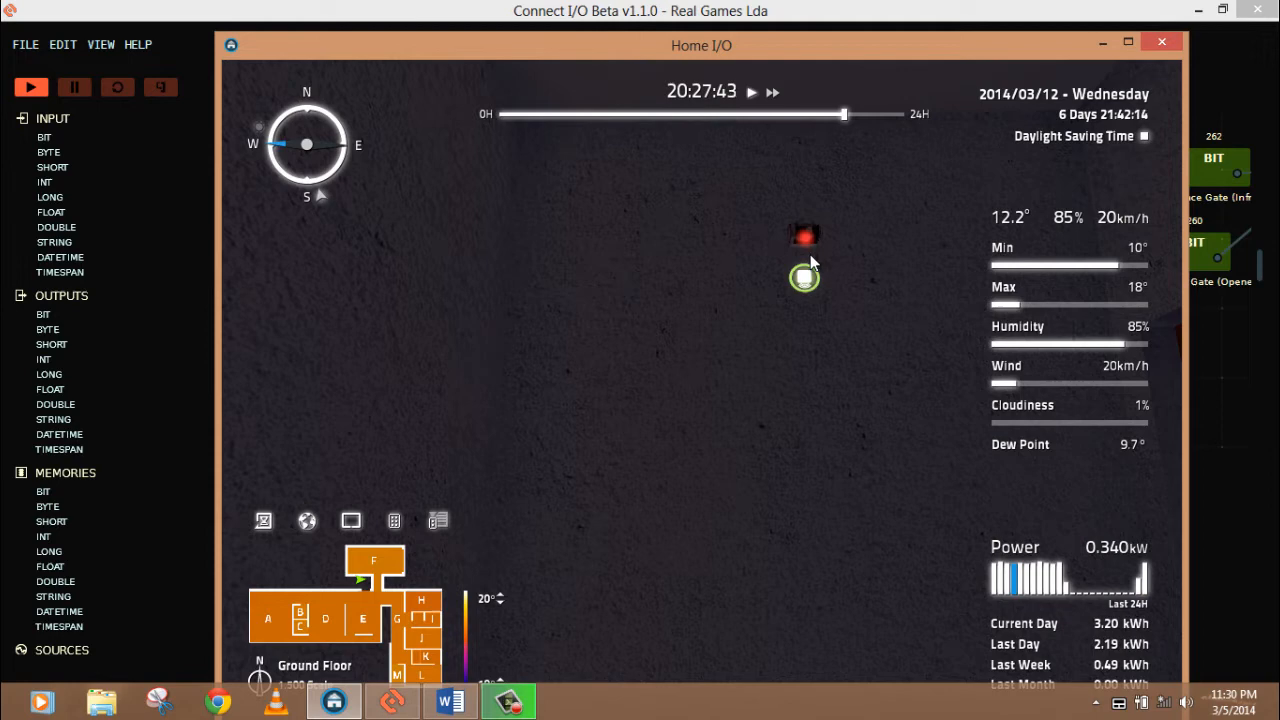
mouse_move(875, 245)
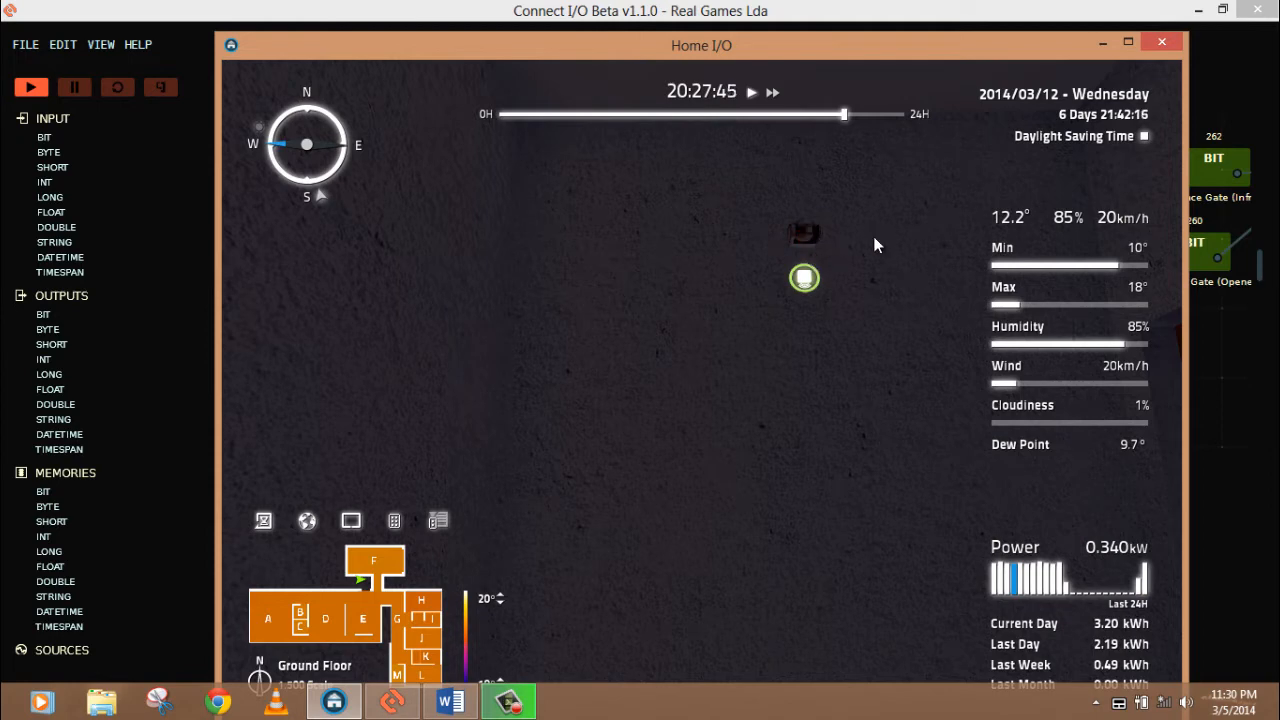
mouse_move(808, 250)
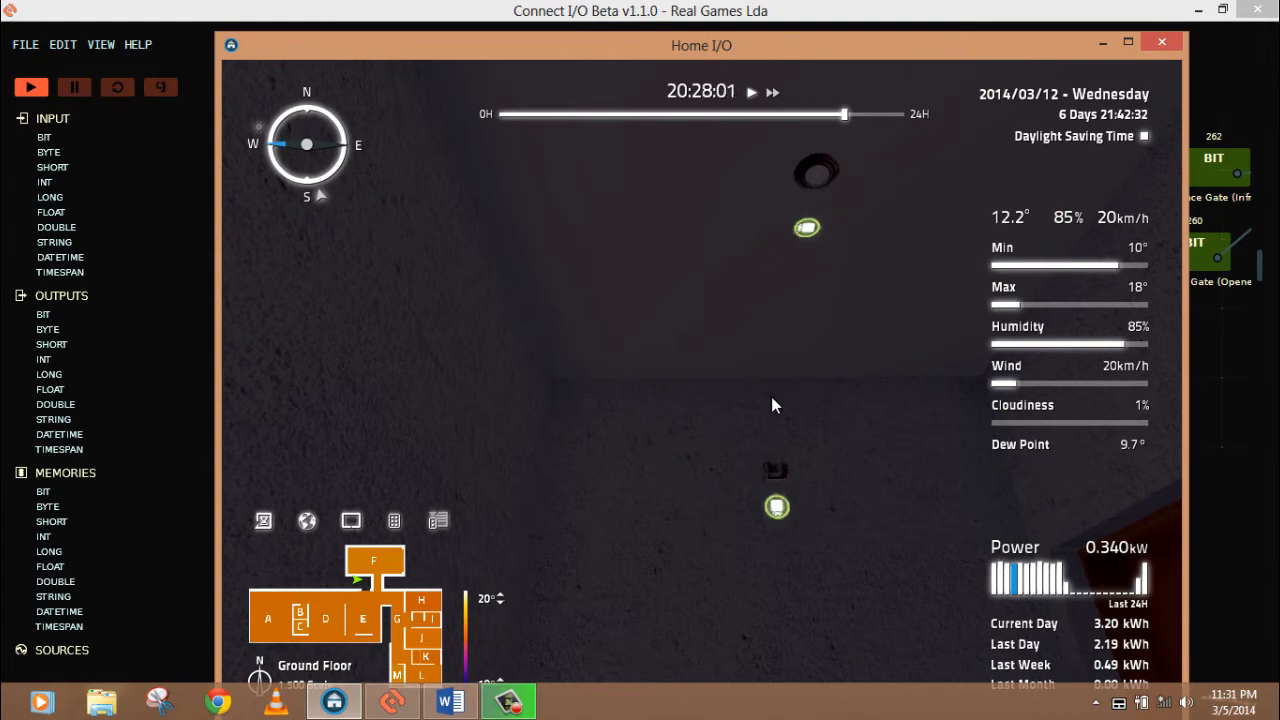
mouse_move(783, 487)
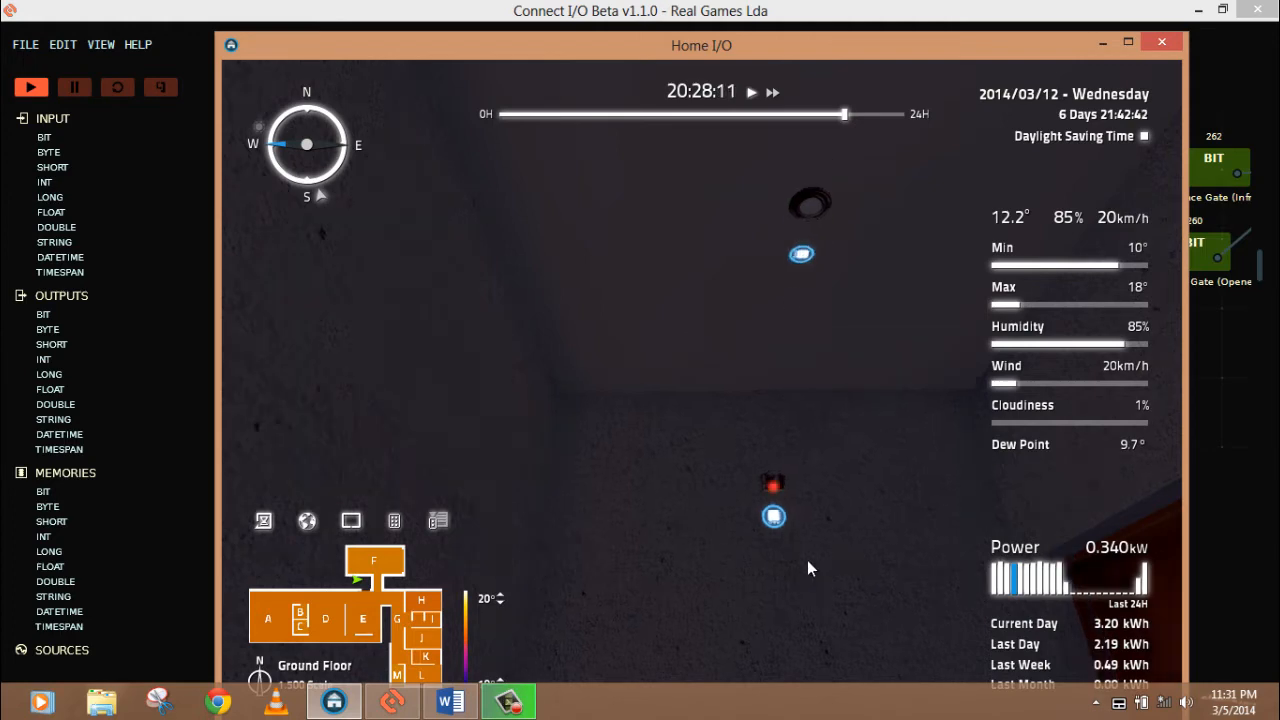
Bring up Connect I/O and drop the O - Motion Detector tag onto the diagram
left_click(1162, 42)
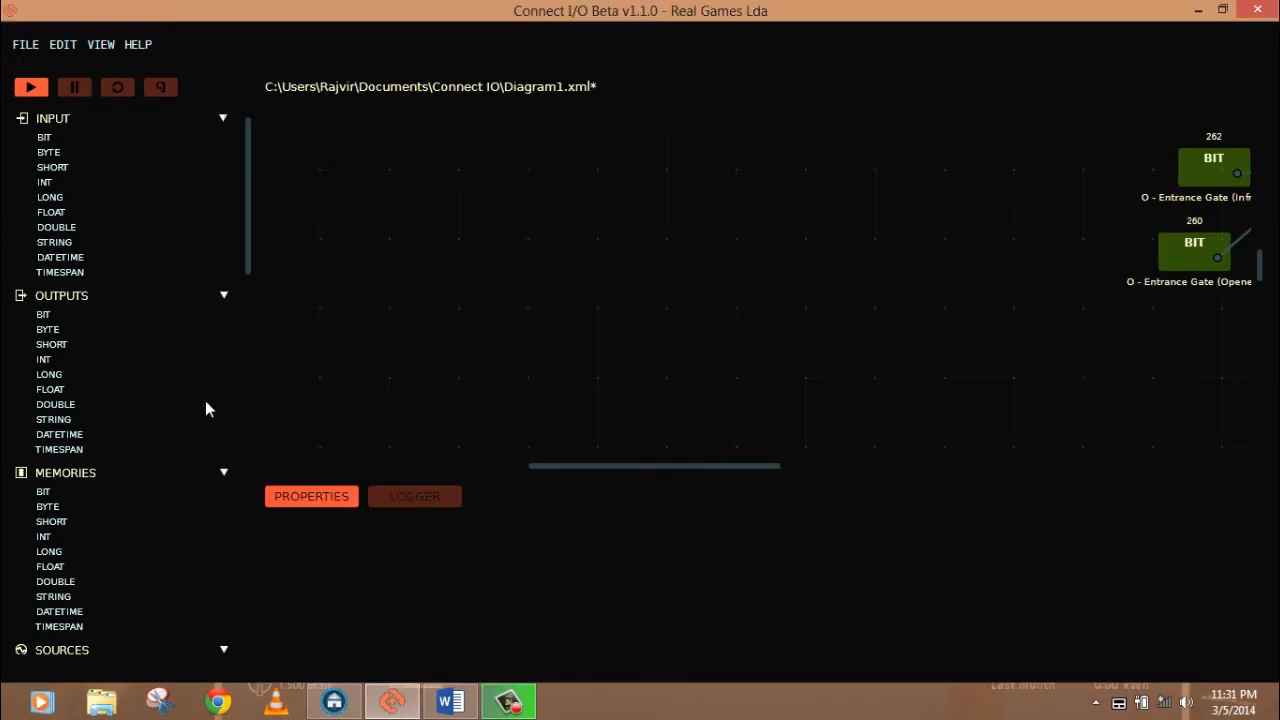
scroll("down", 3)
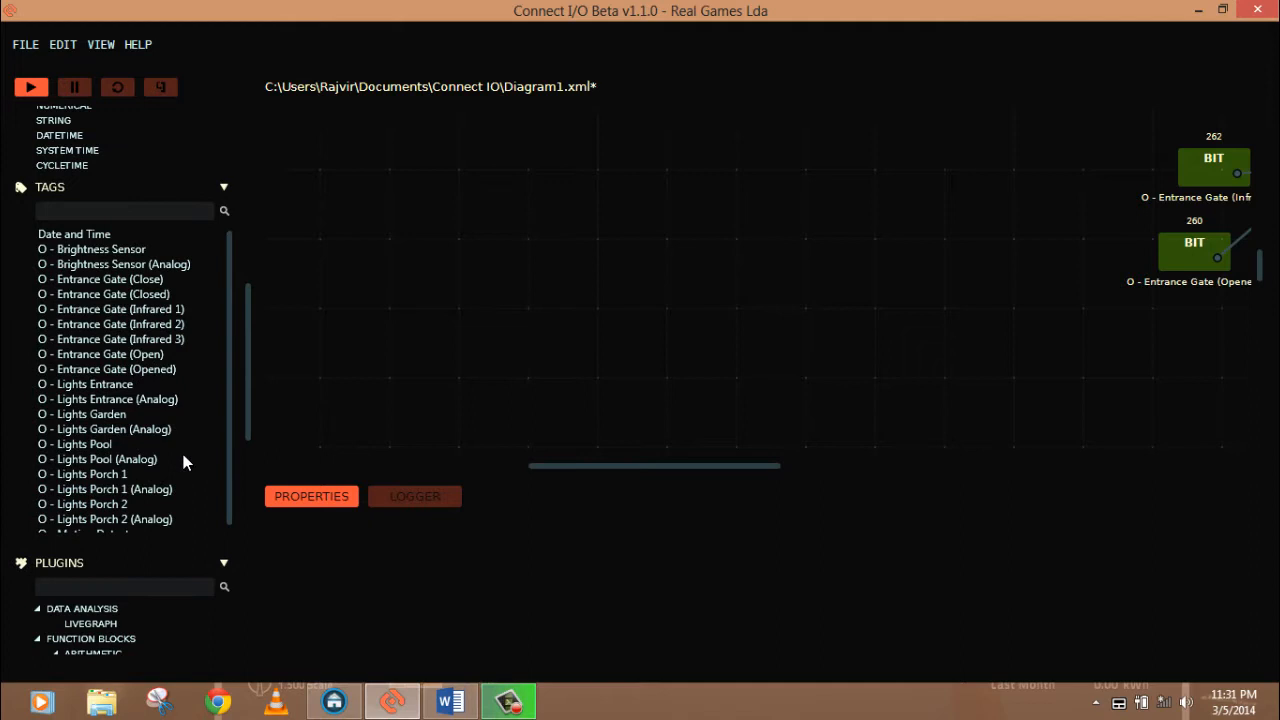
scroll("down", 3)
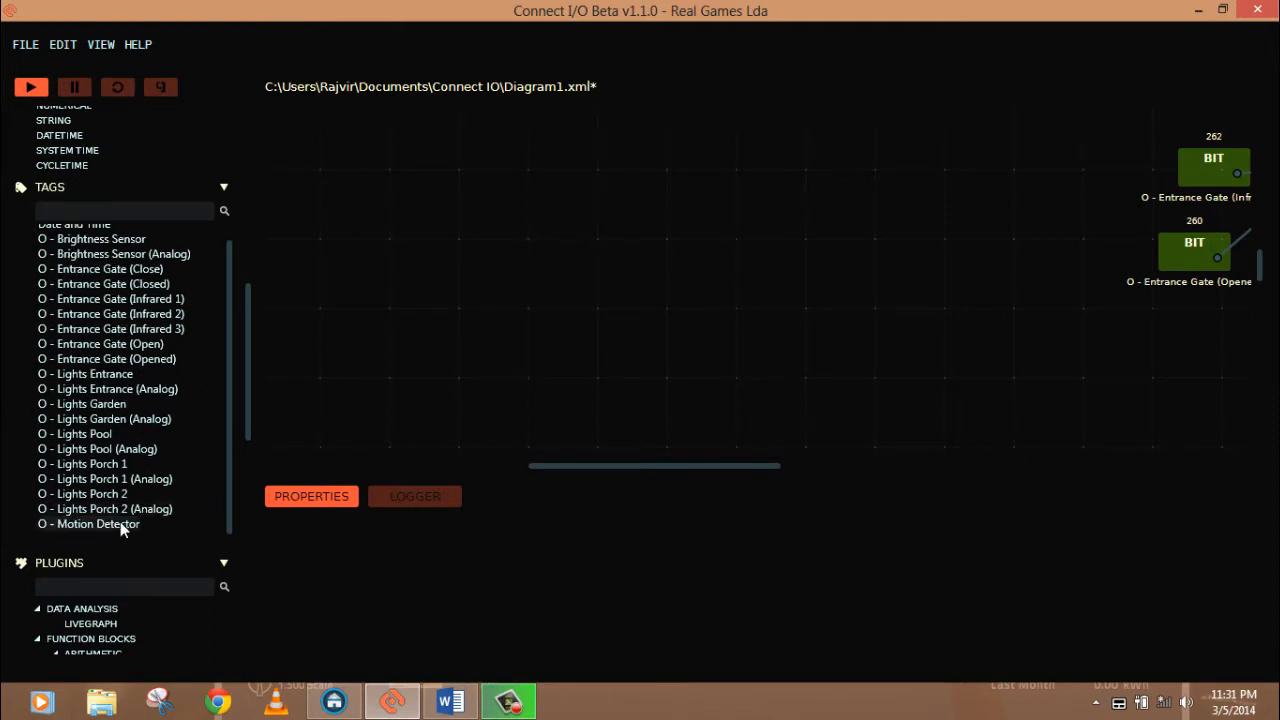
left_click_drag(88, 524, 501, 218)
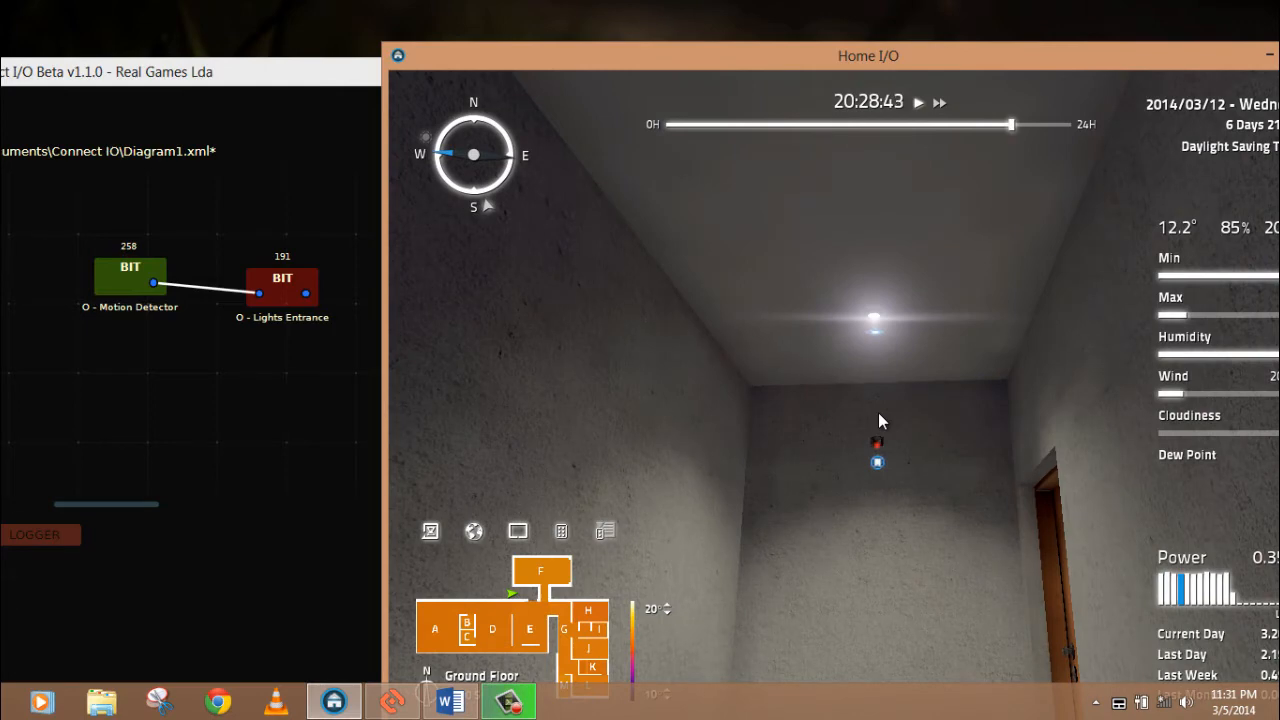
mouse_move(310, 387)
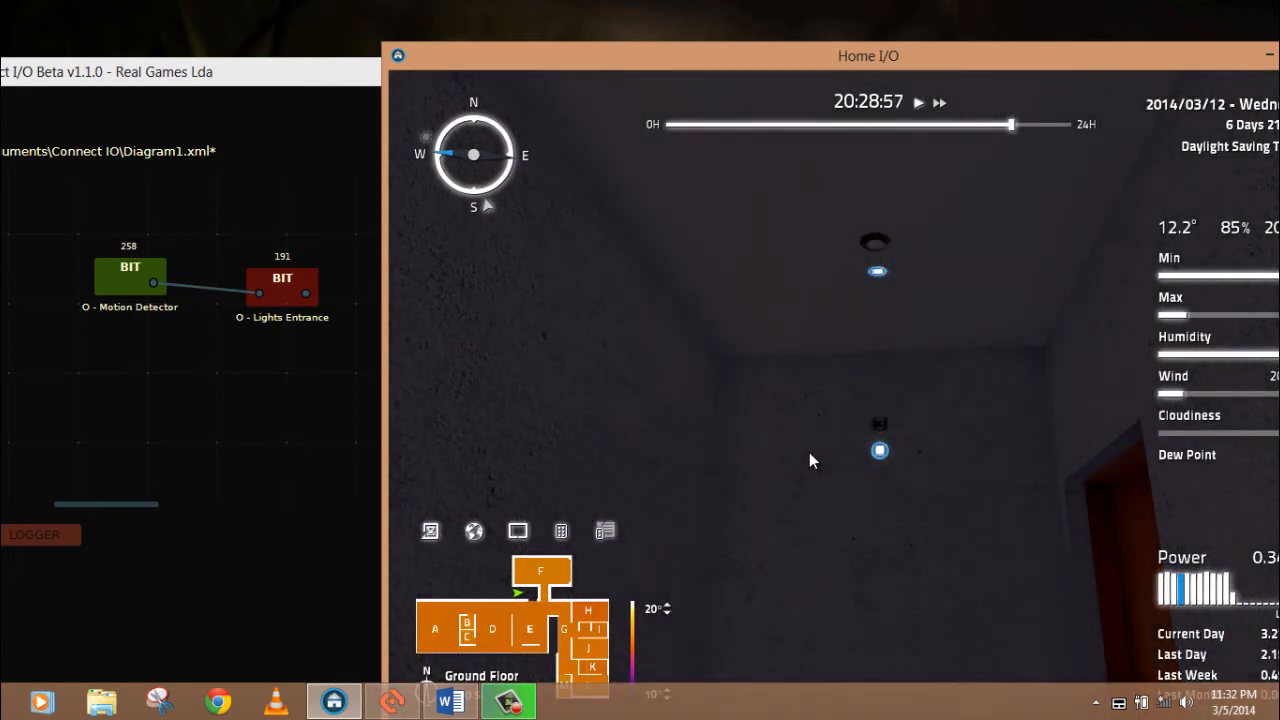
mouse_move(305, 82)
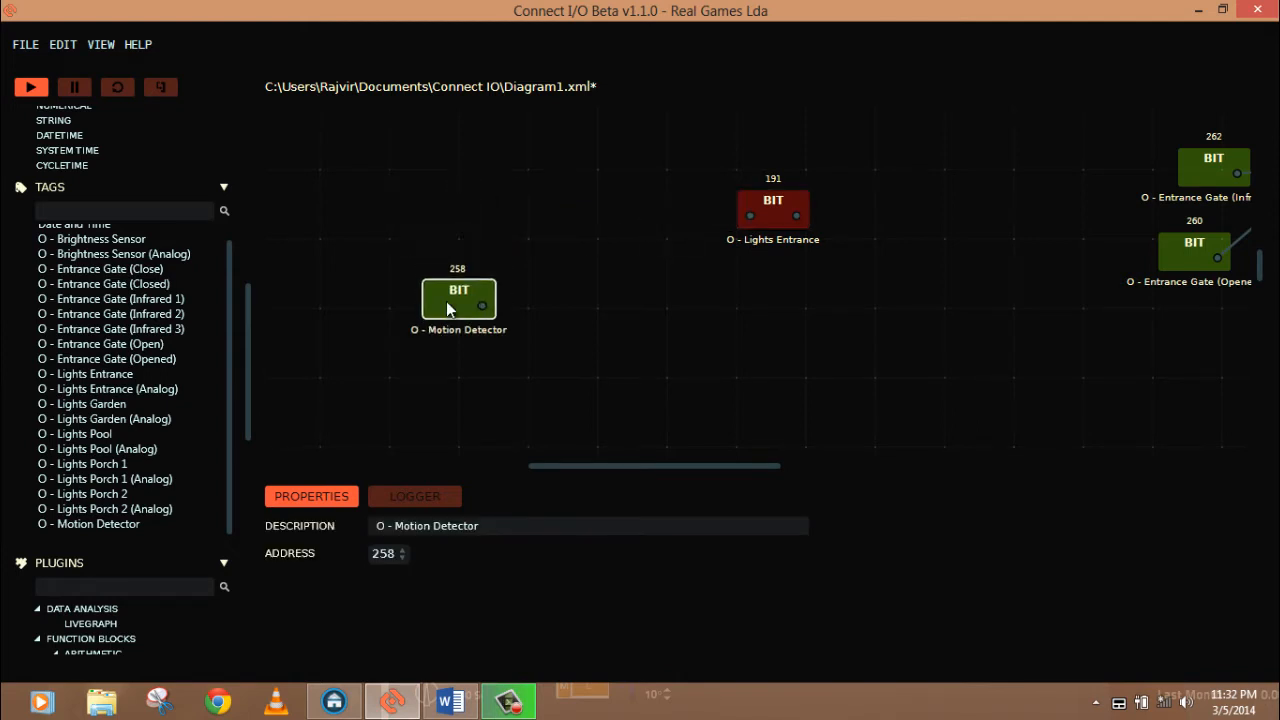
Move the Motion Detector block higher and place an SR latch block beside it
left_click_drag(459, 300, 436, 213)
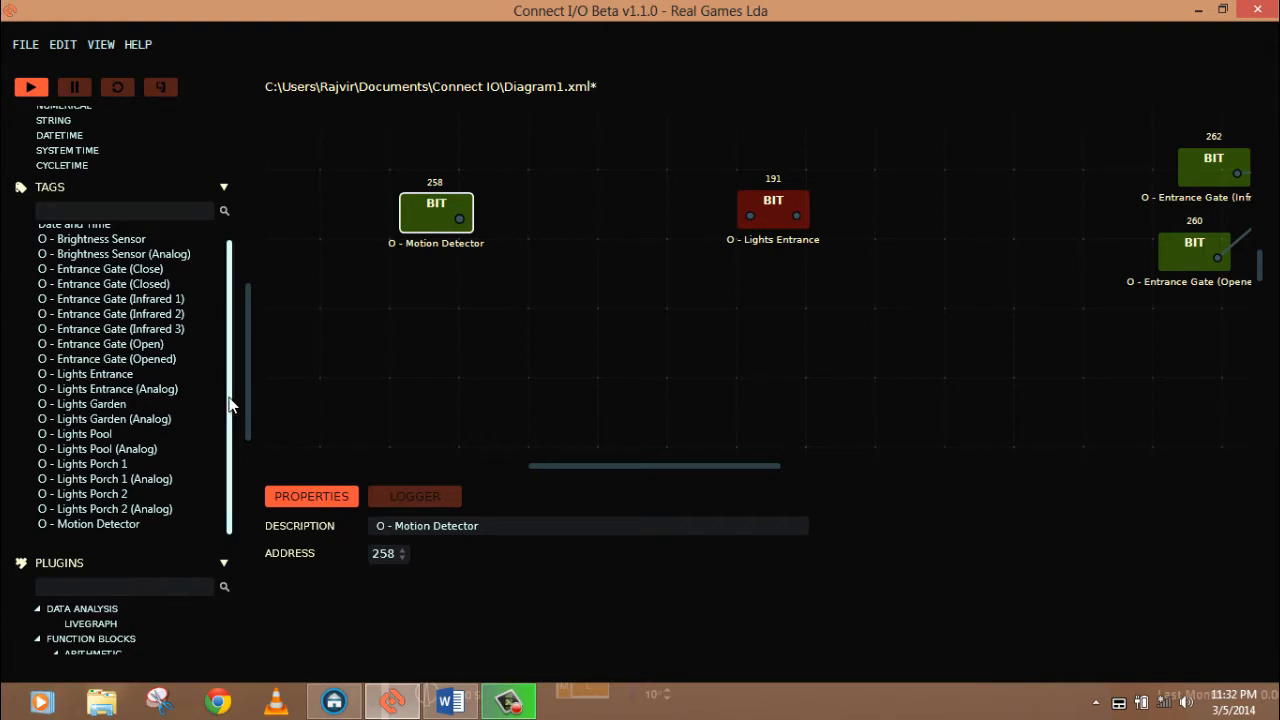
scroll("down", 3)
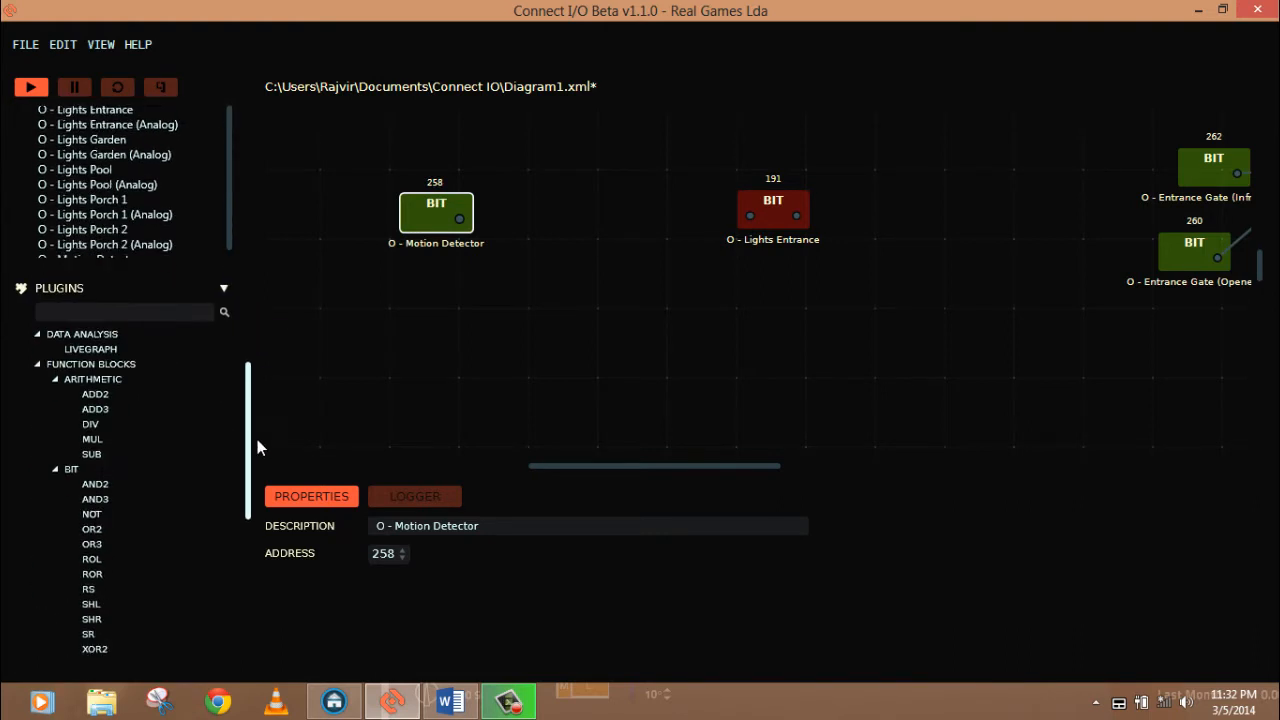
scroll("down", 3)
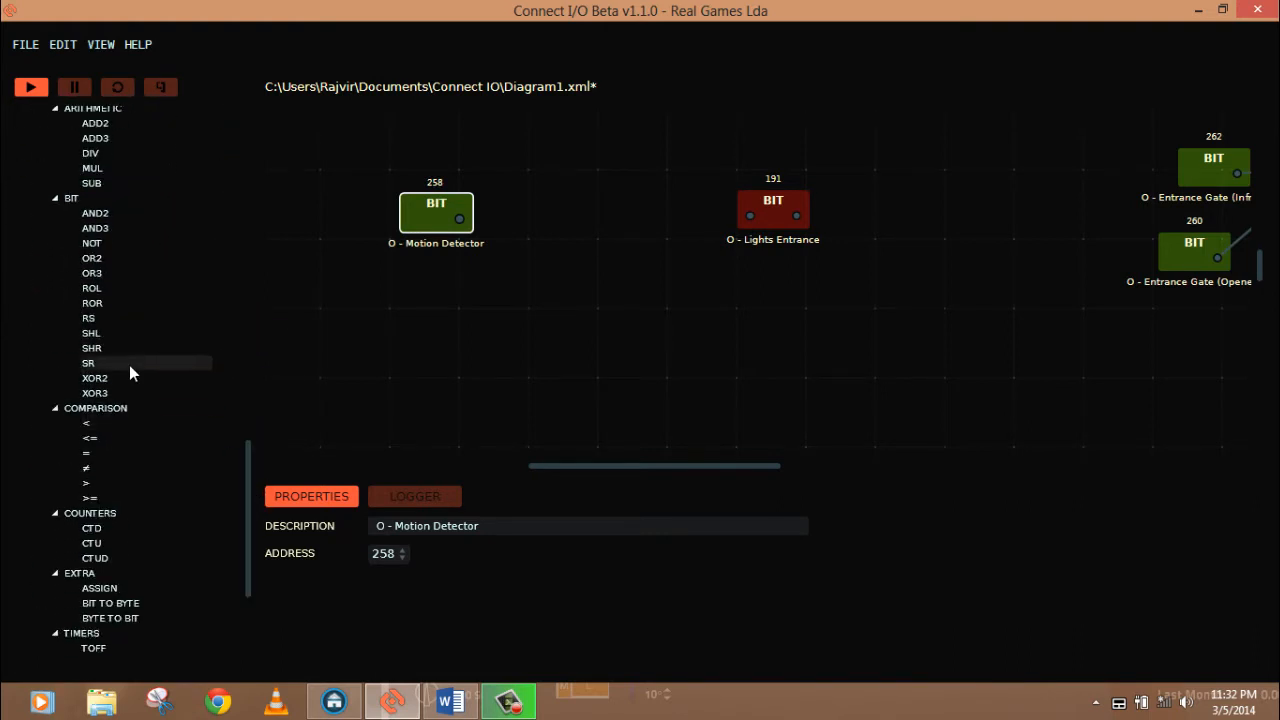
left_click_drag(88, 362, 629, 265)
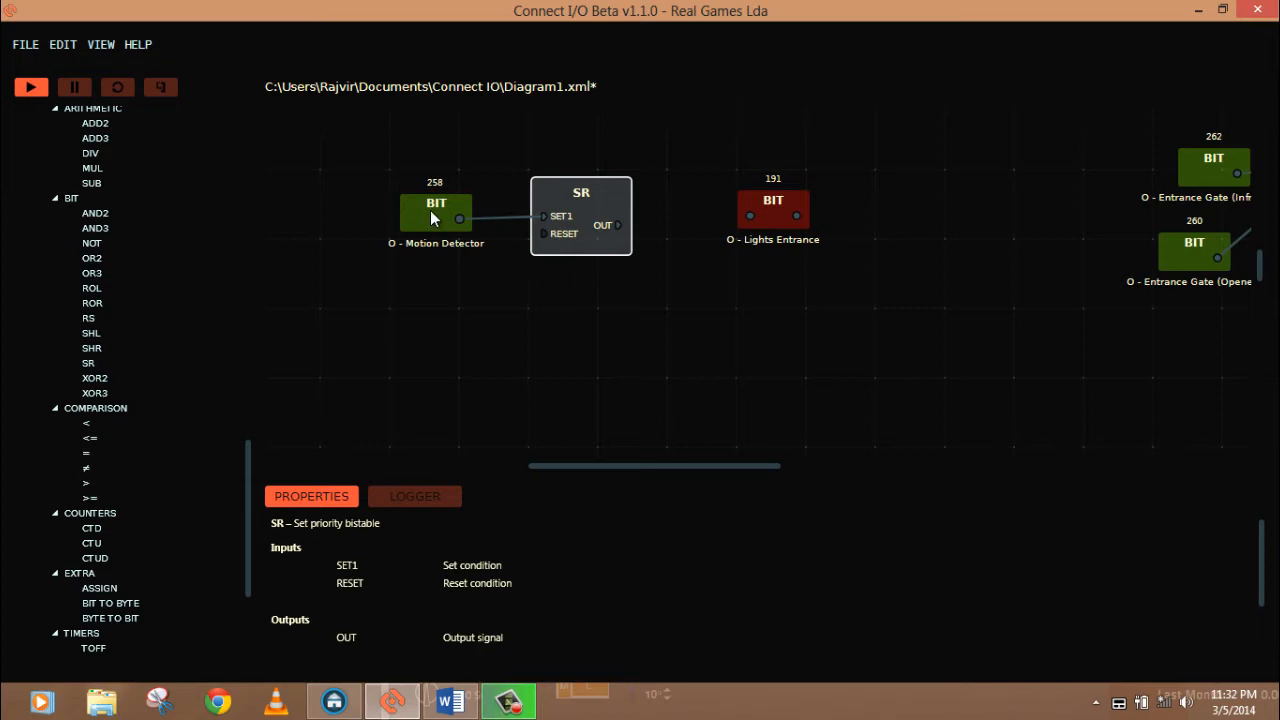
left_click(743, 224)
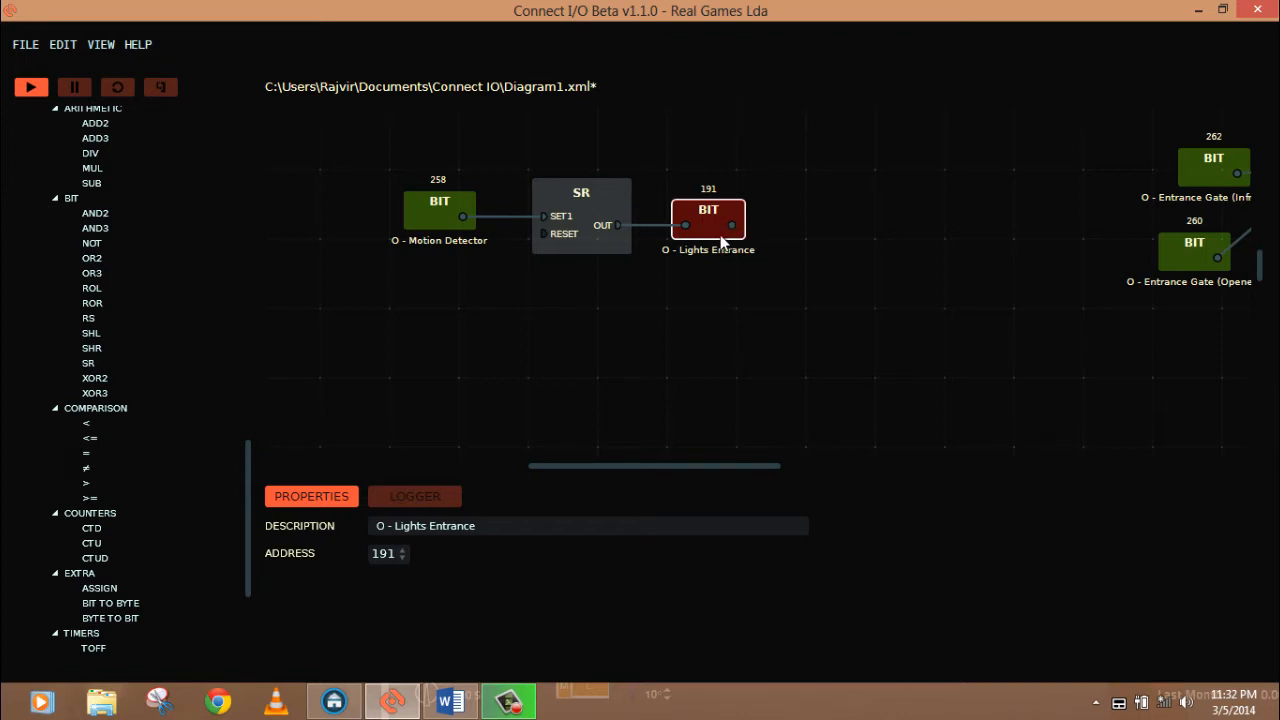
mouse_move(248, 550)
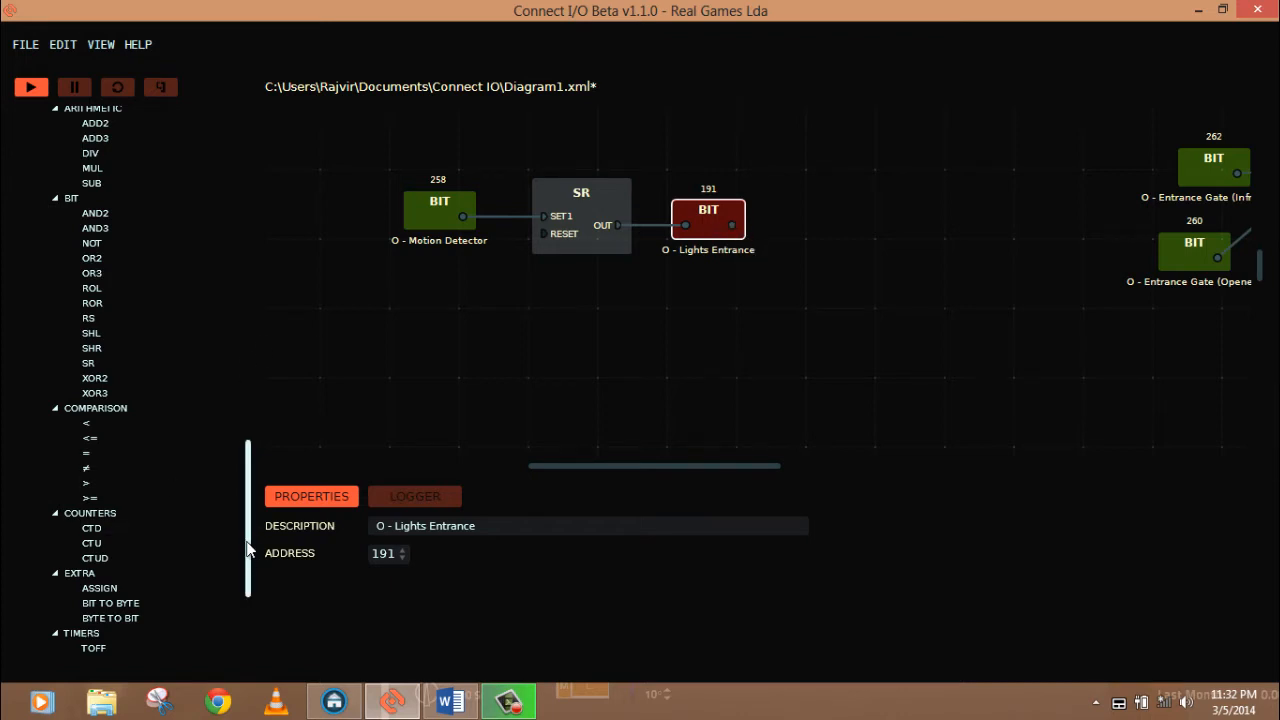
scroll("down", 3)
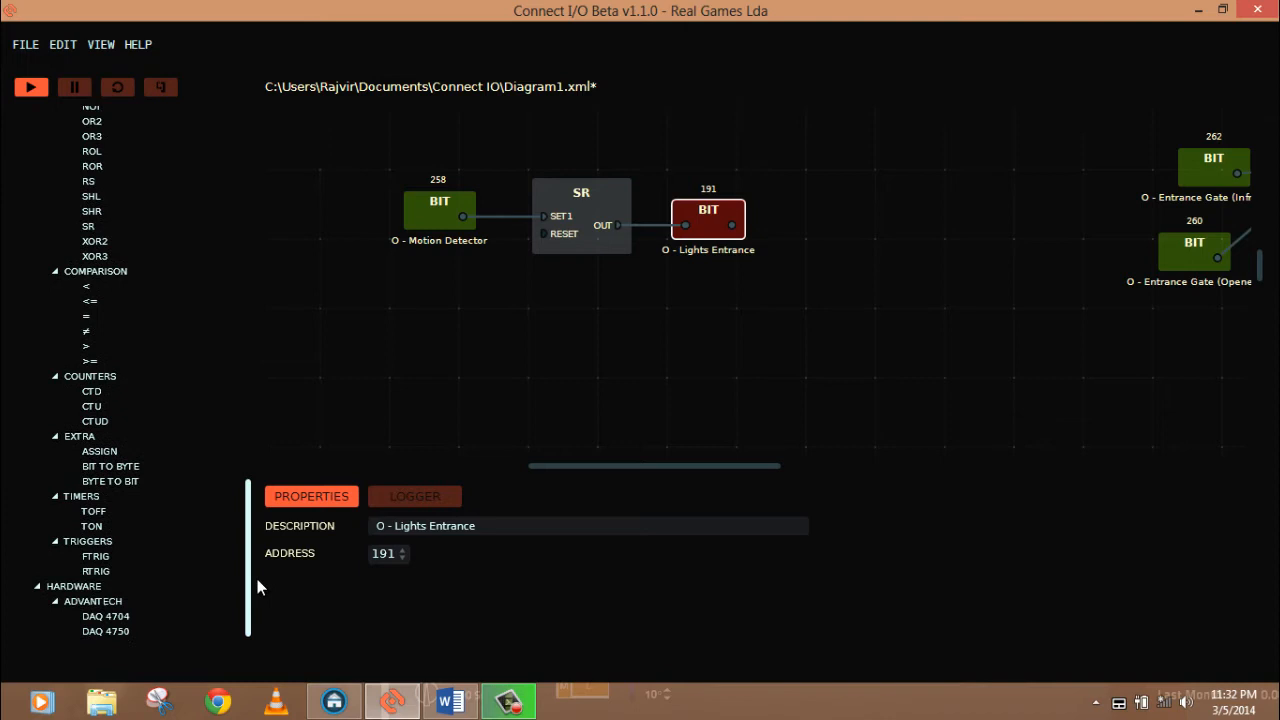
Select the TON timer block after Lights Entrance to view its inputs
scroll("up", 3)
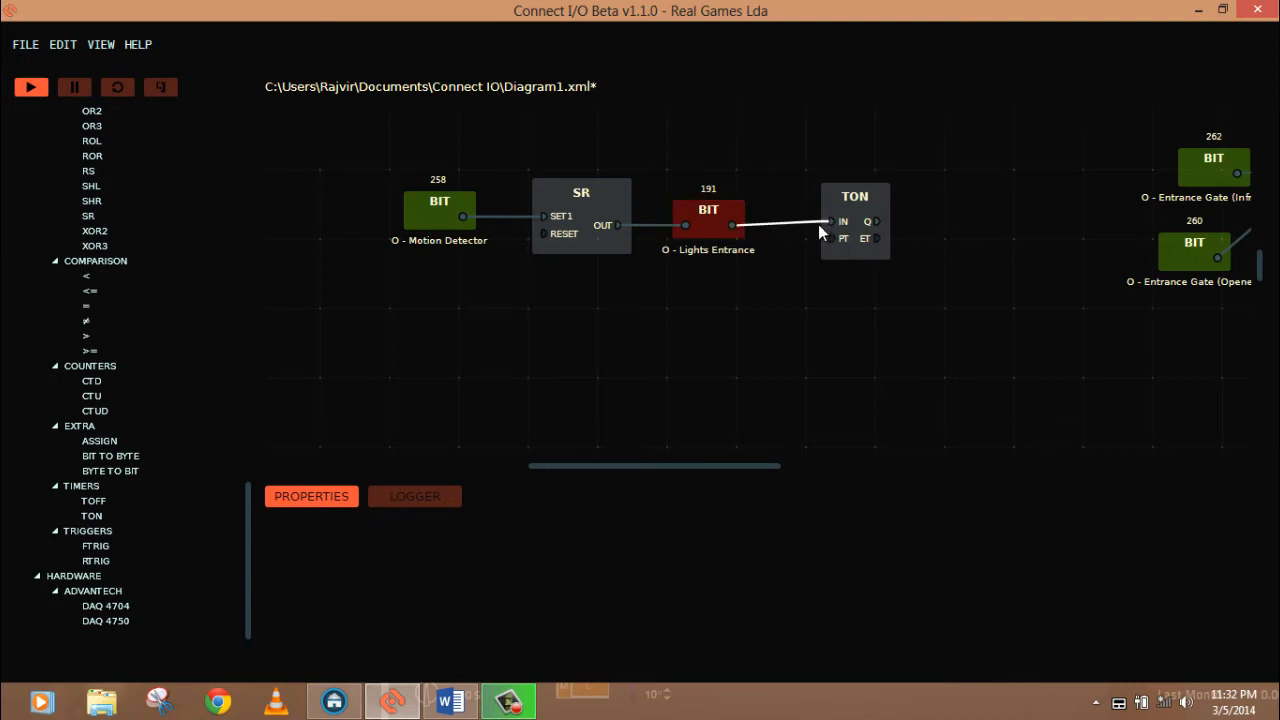
left_click(855, 220)
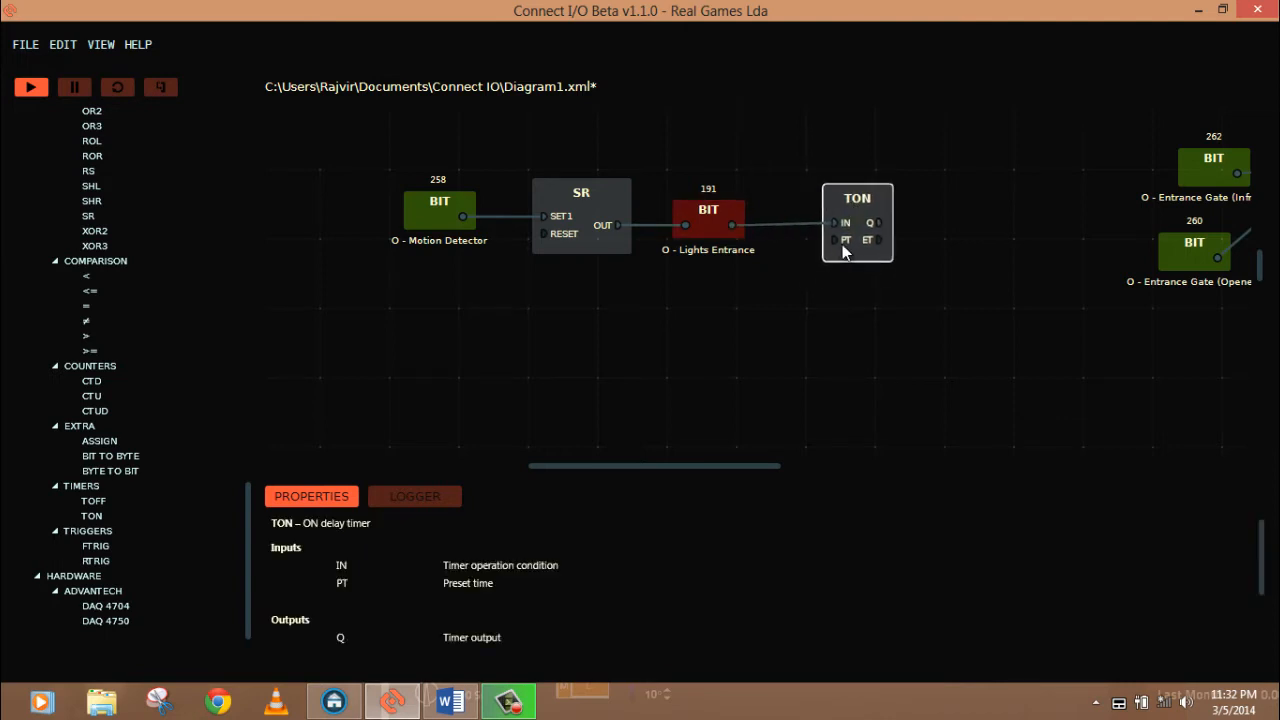
mouse_move(880, 255)
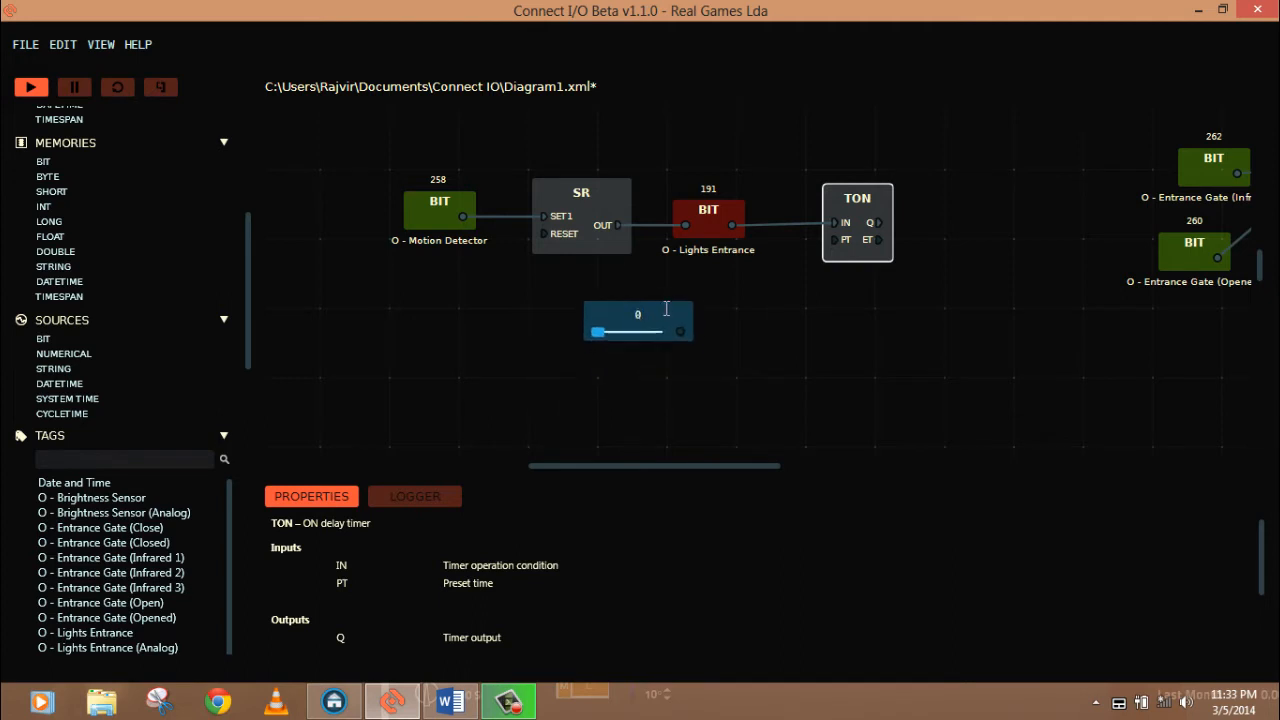
Raise the numeric source's maximum to 10000 and slide its value to 10000
left_click_drag(598, 332, 678, 315)
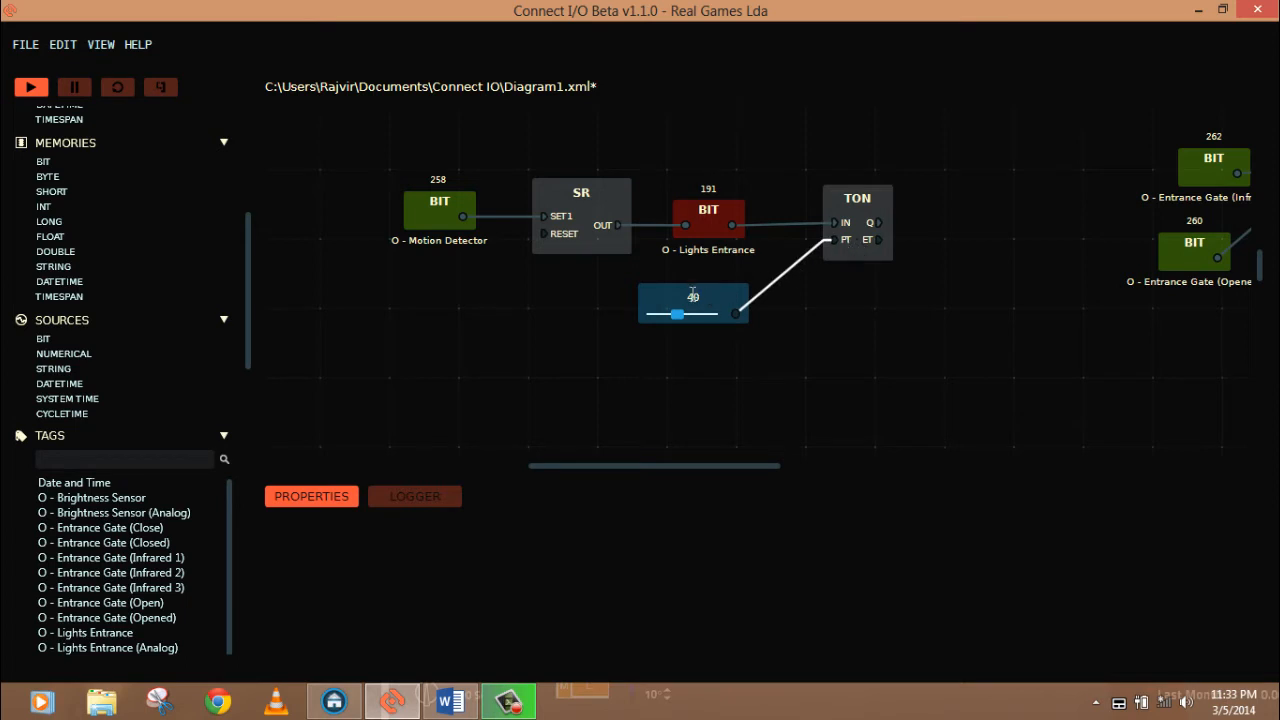
mouse_move(838, 250)
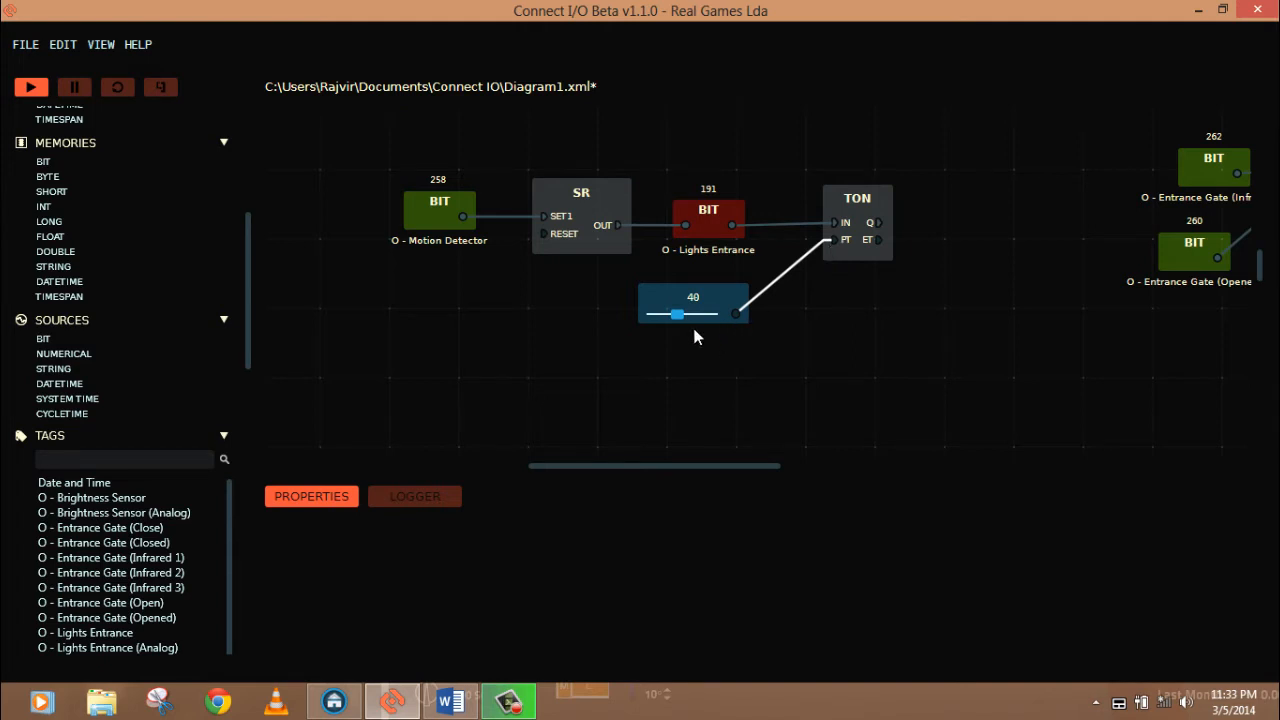
mouse_move(680, 362)
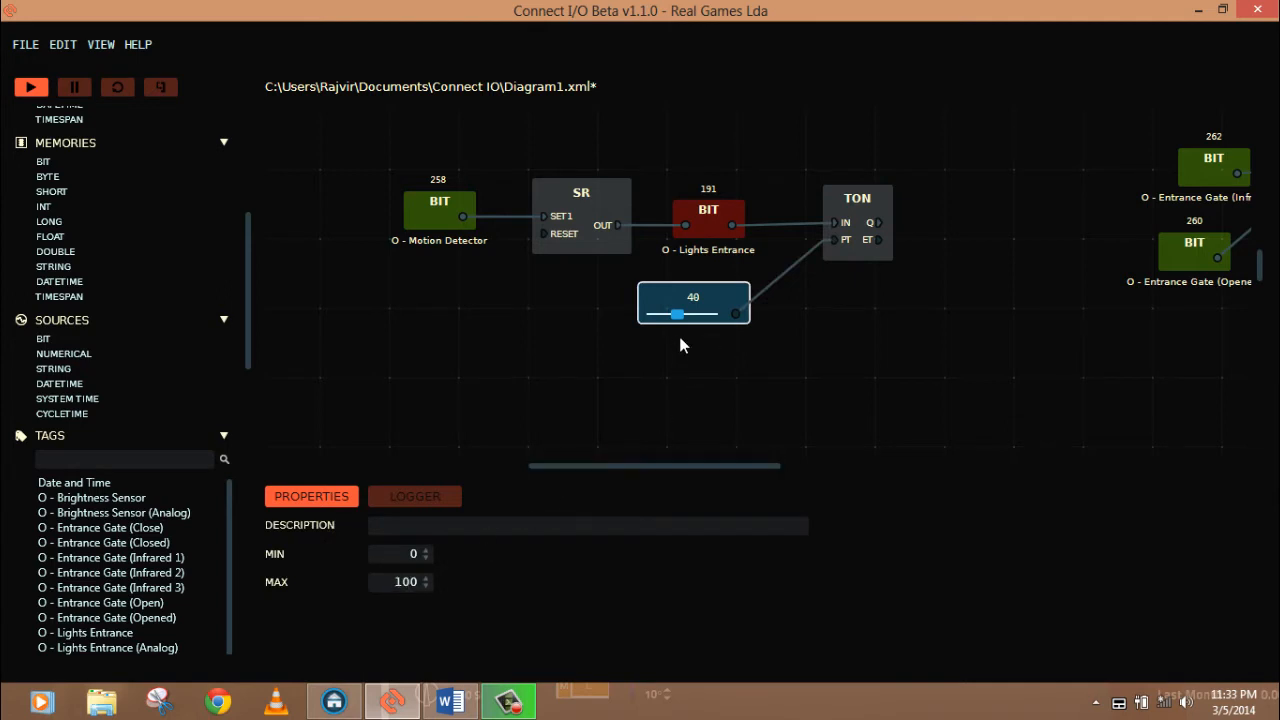
mouse_move(669, 336)
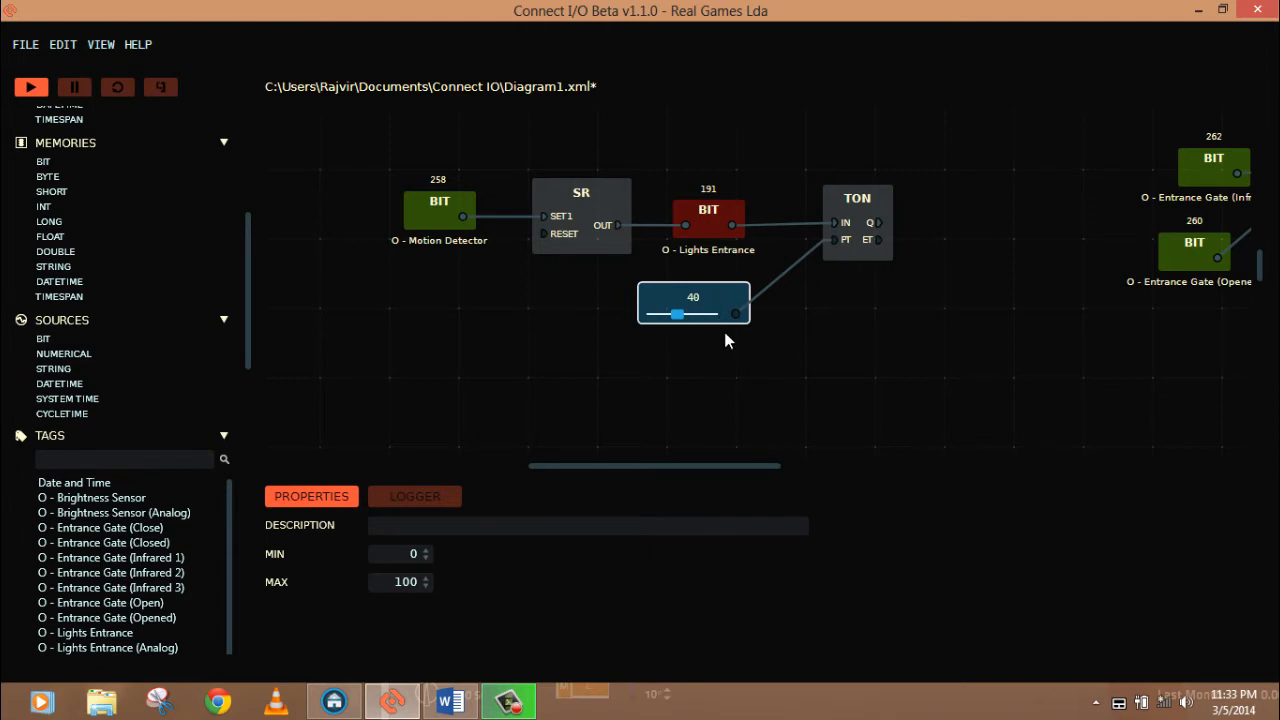
triple_click(400, 581)
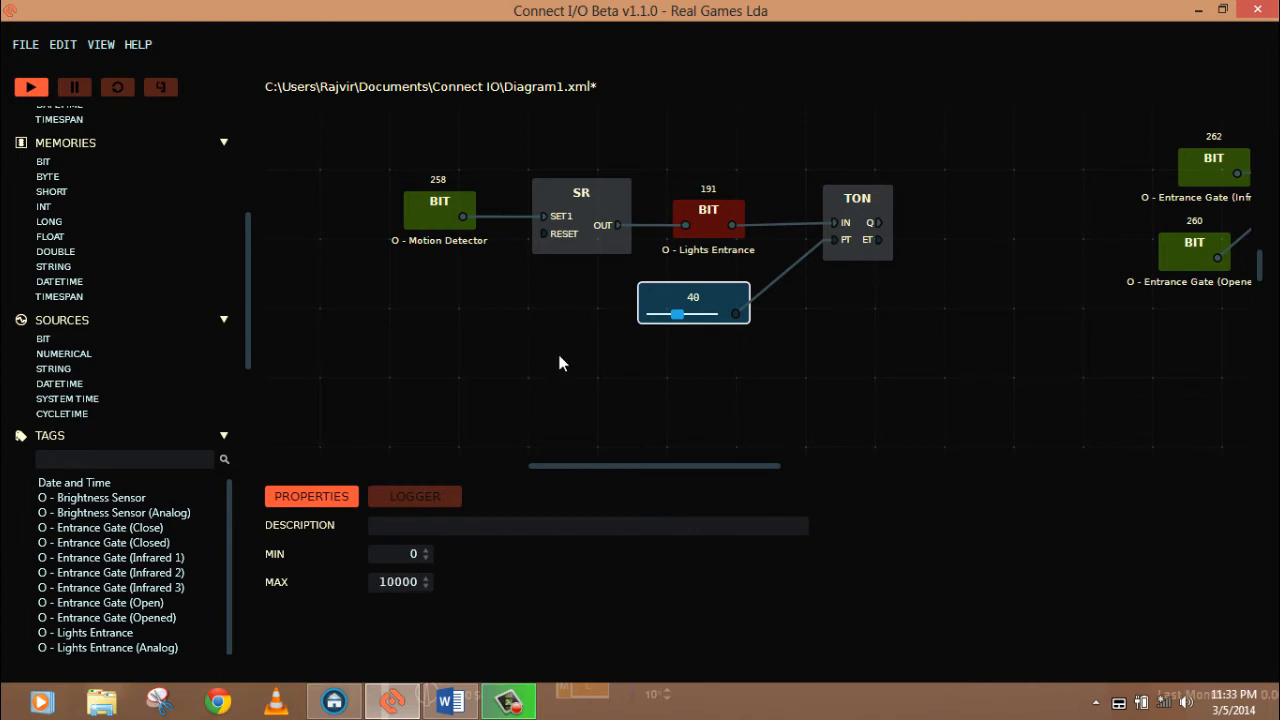
left_click_drag(678, 315, 713, 315)
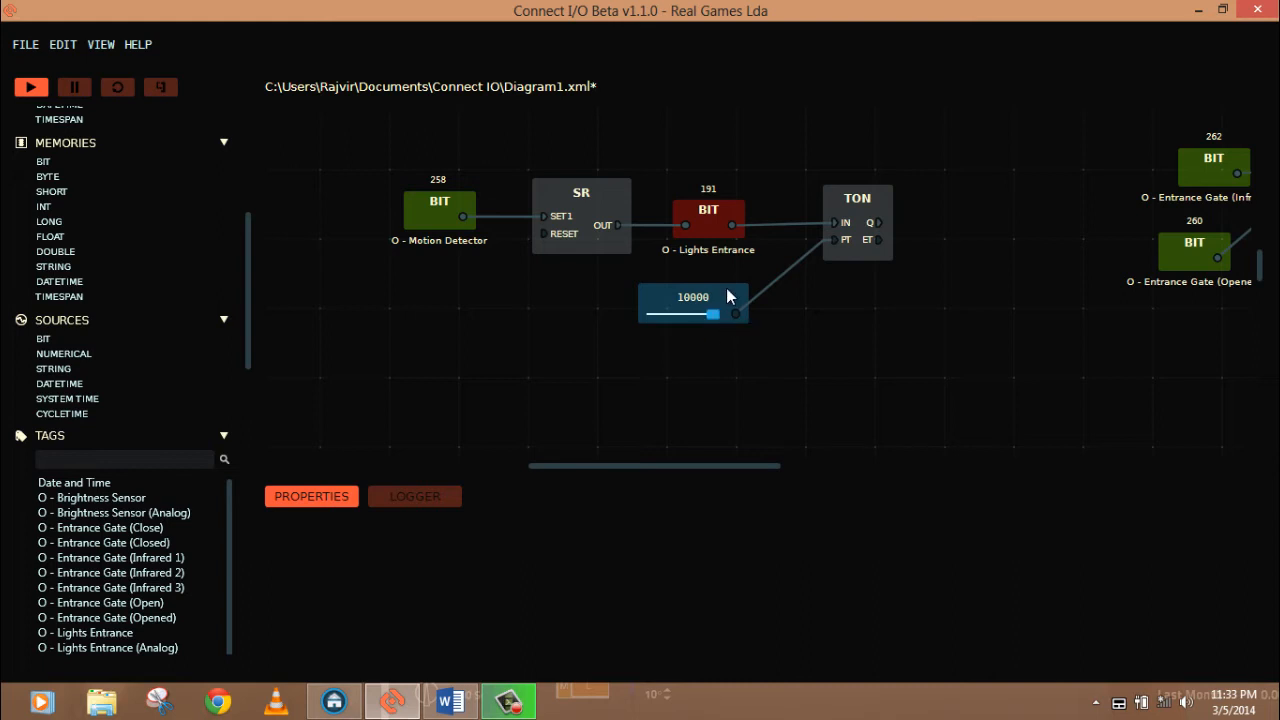
left_click(693, 297)
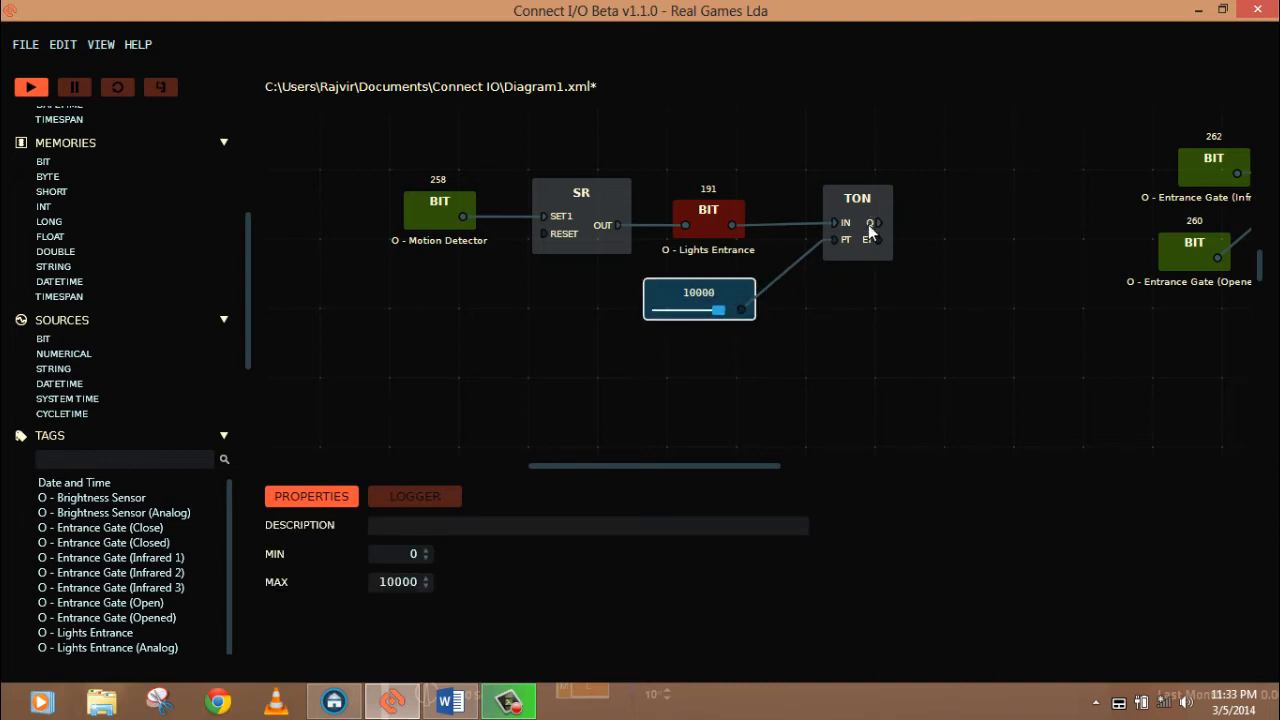
mouse_move(907, 247)
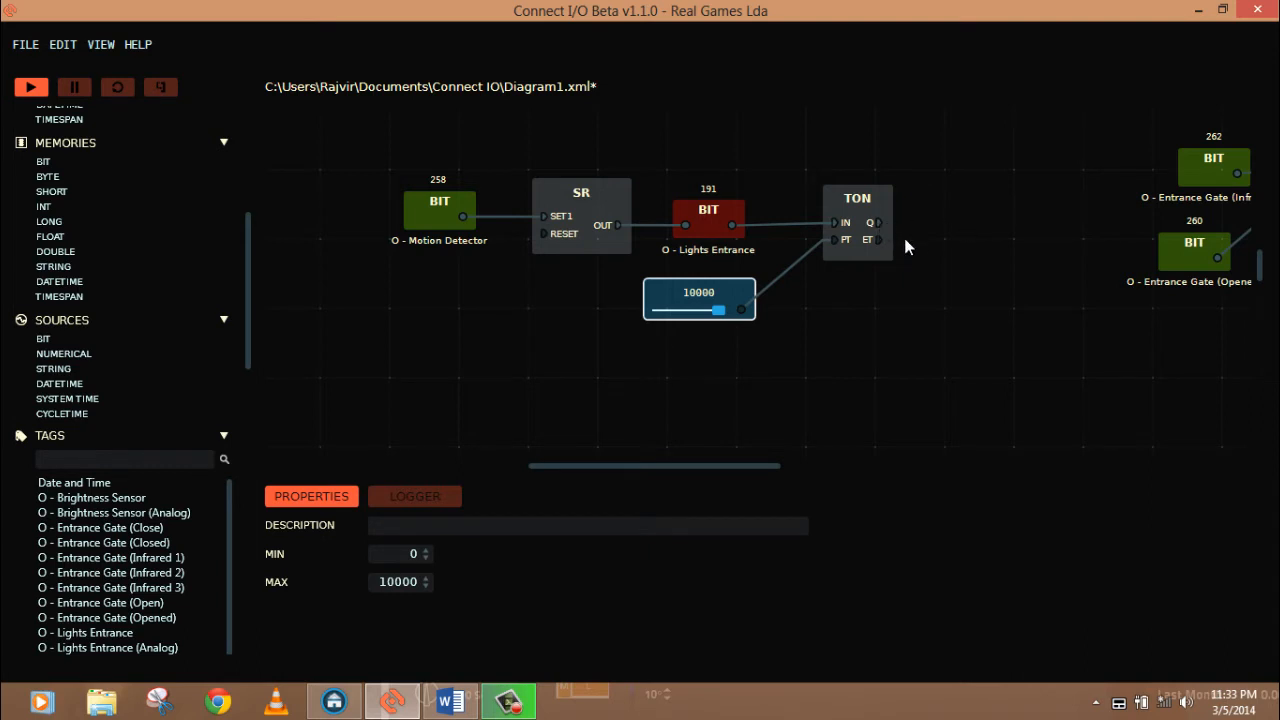
mouse_move(787, 240)
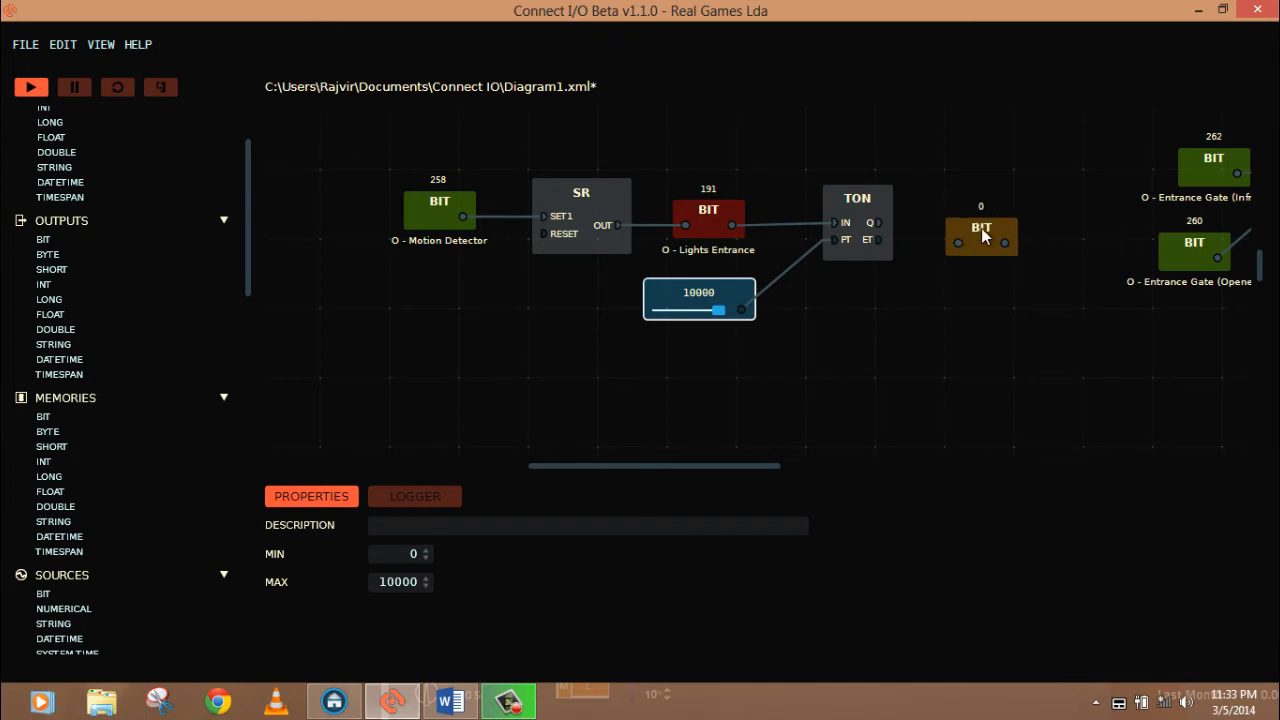
Connect TON's Q output to the memory bit and place a second memory bit
left_click(847, 220)
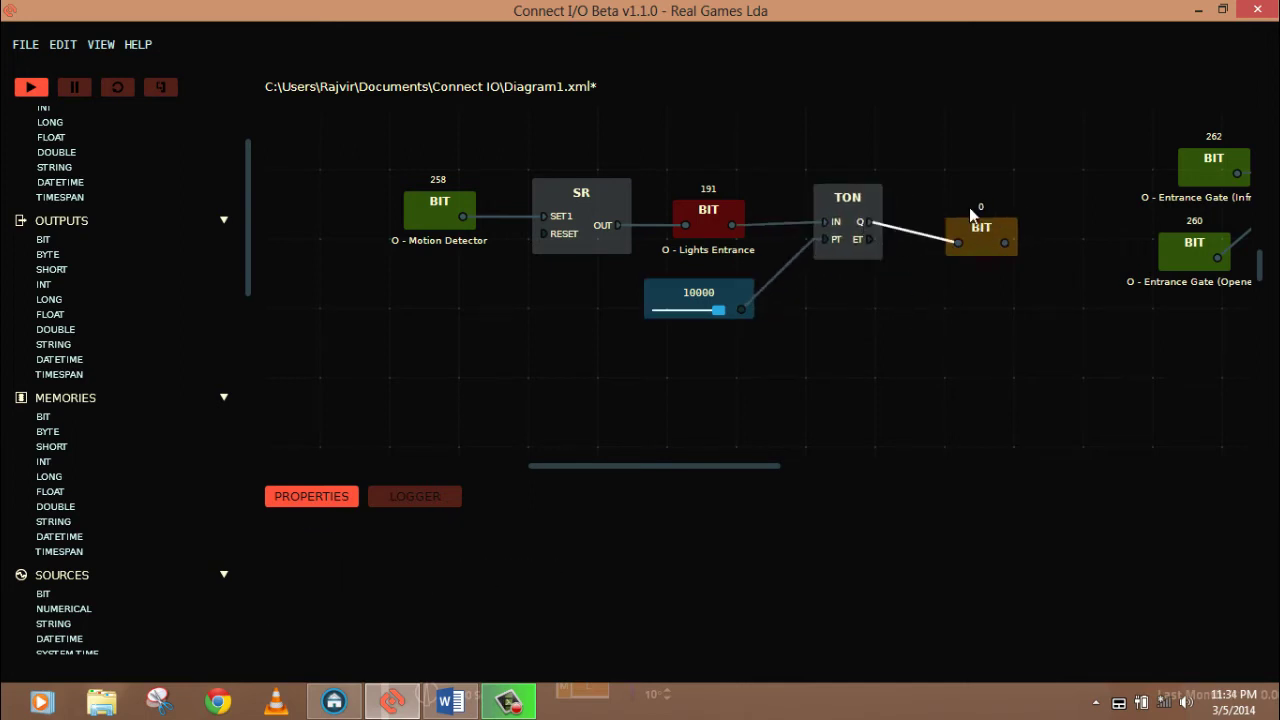
mouse_move(1005, 248)
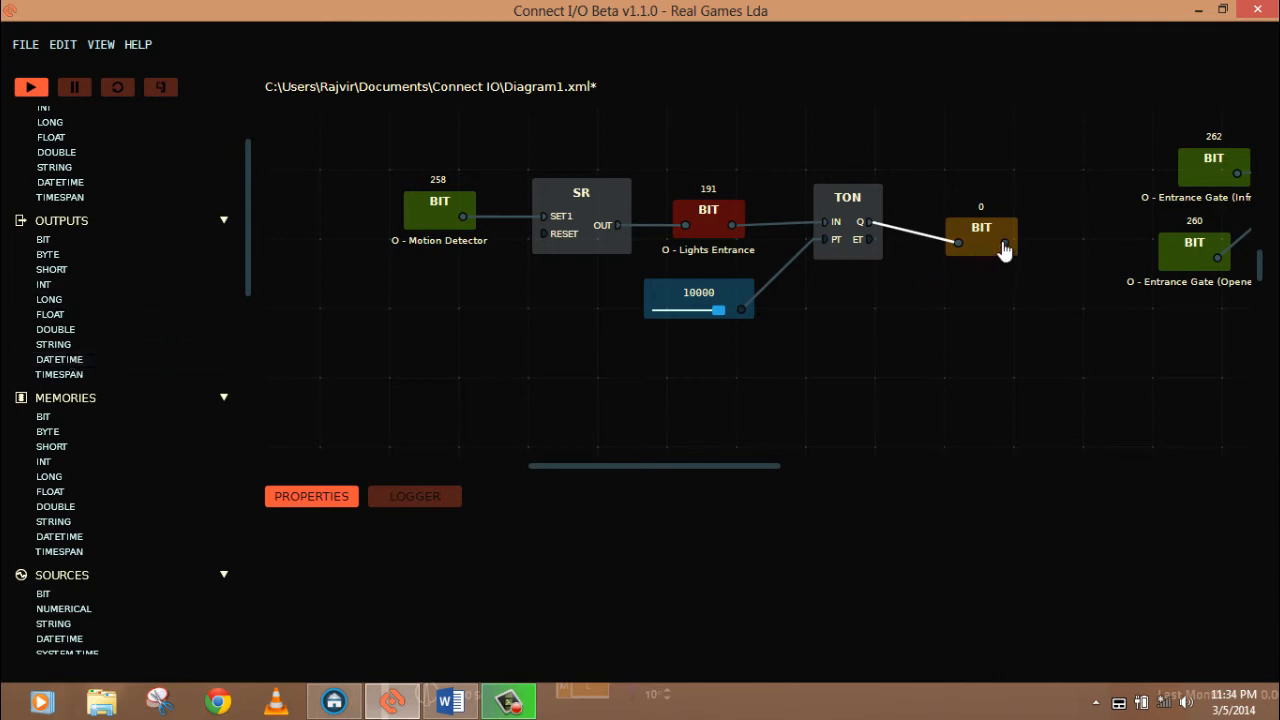
mouse_move(548, 240)
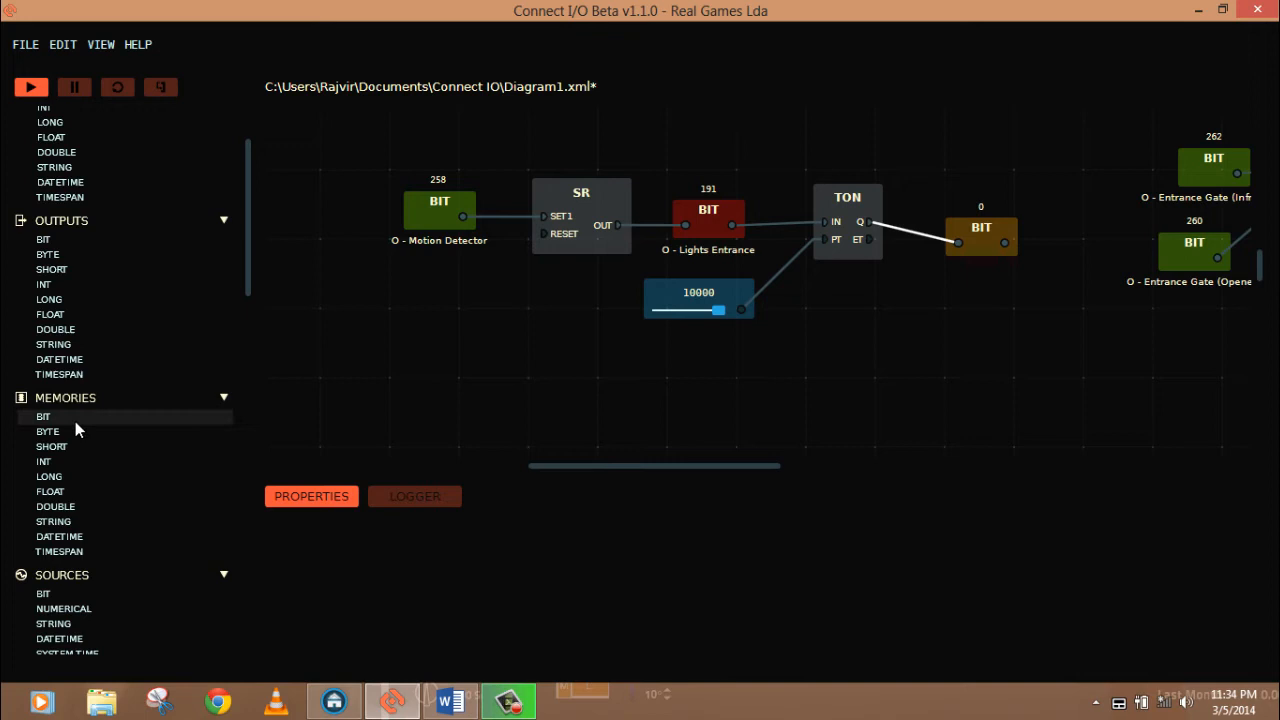
left_click_drag(43, 416, 472, 290)
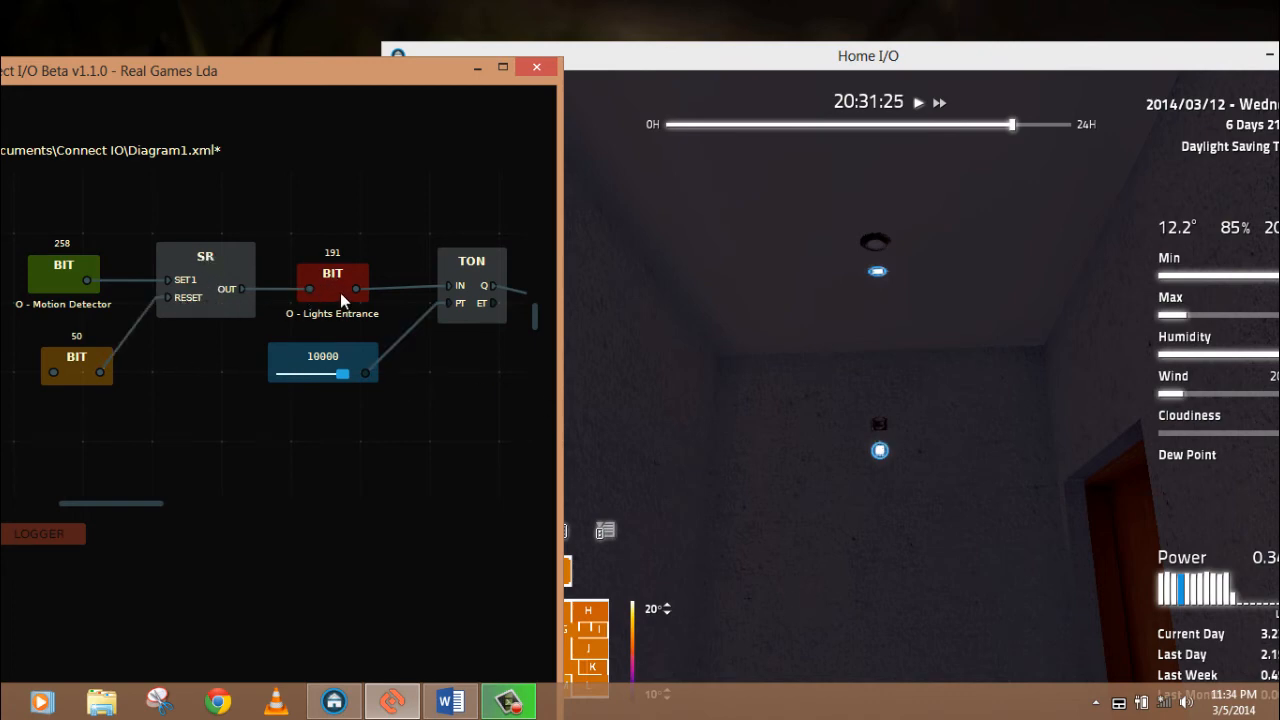
mouse_move(870, 270)
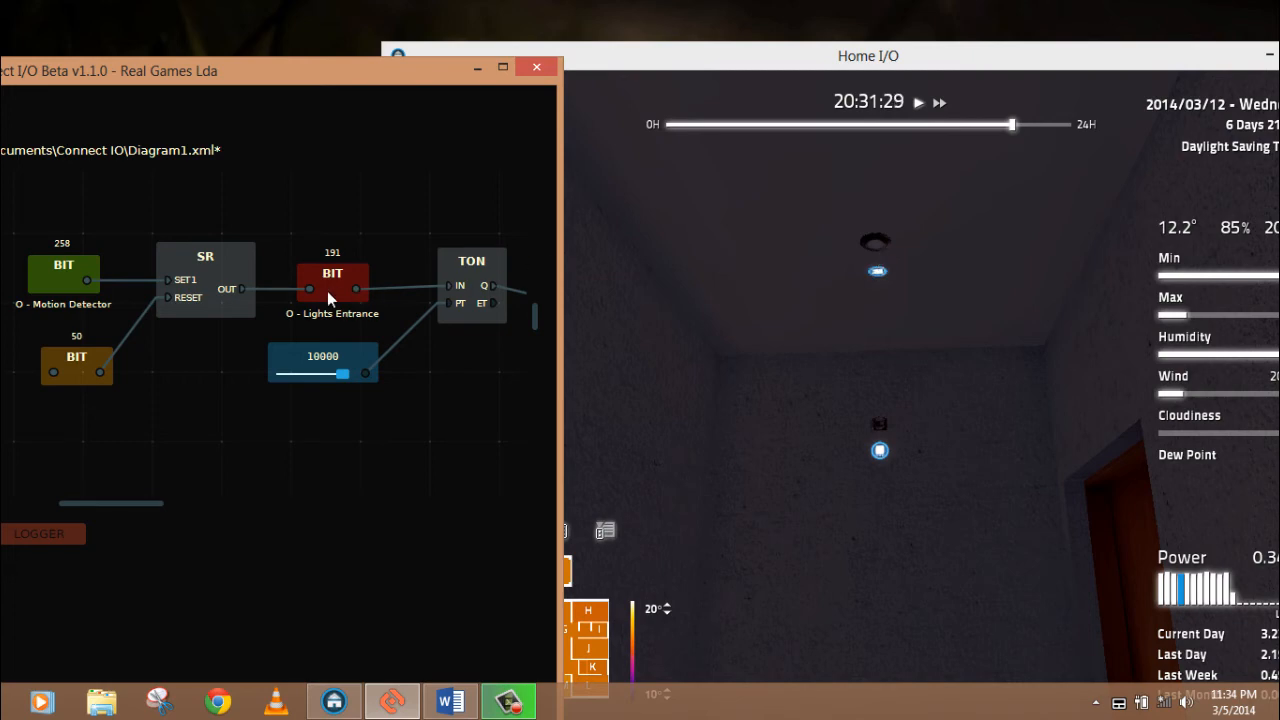
mouse_move(470, 292)
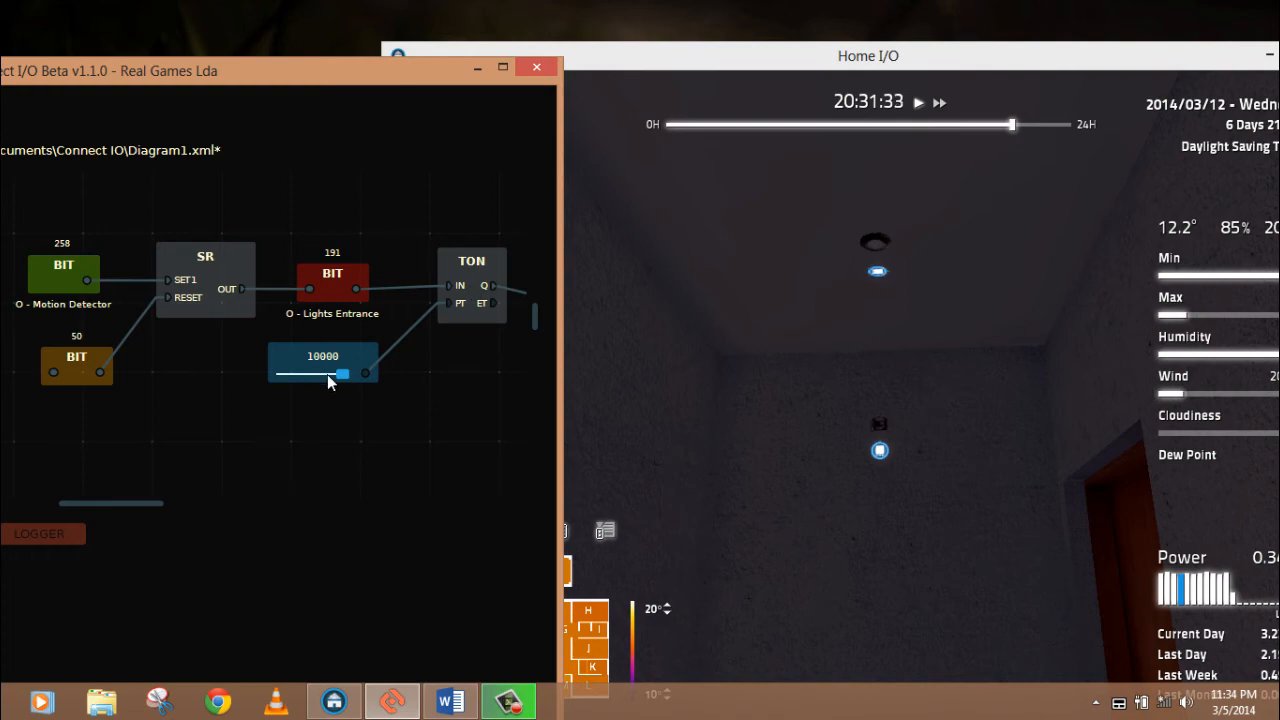
mouse_move(513, 368)
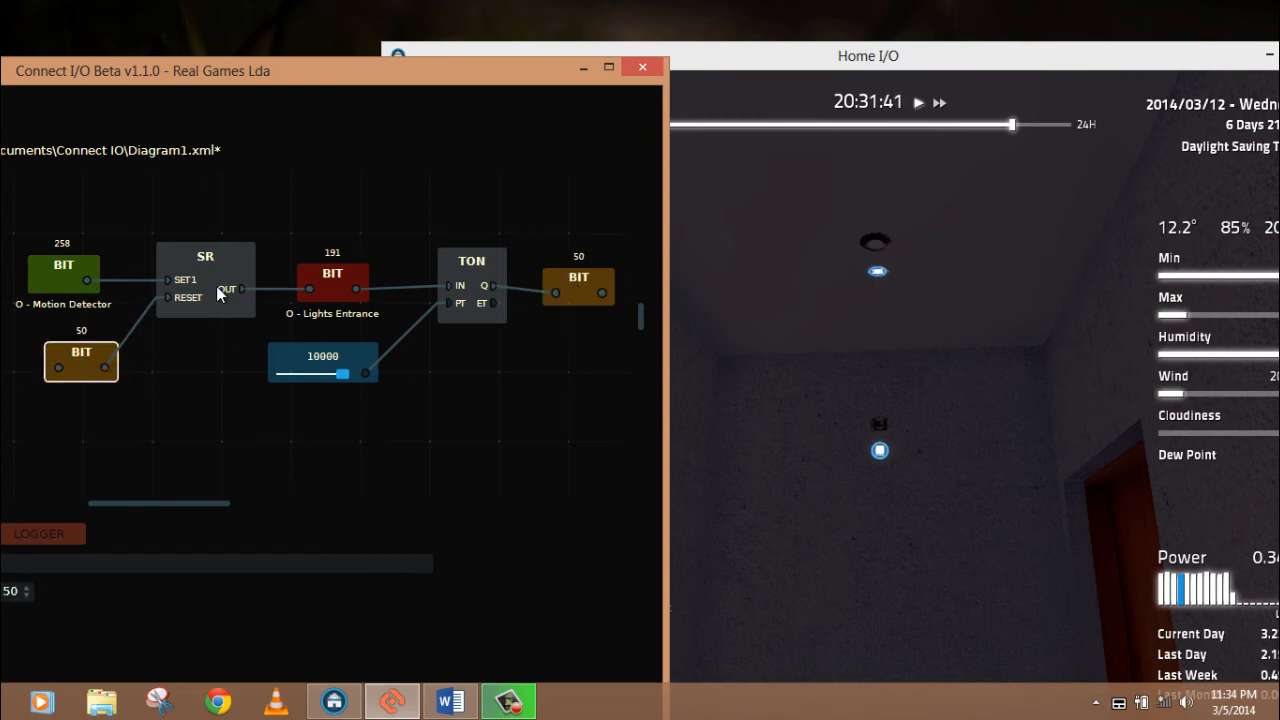
mouse_move(330, 303)
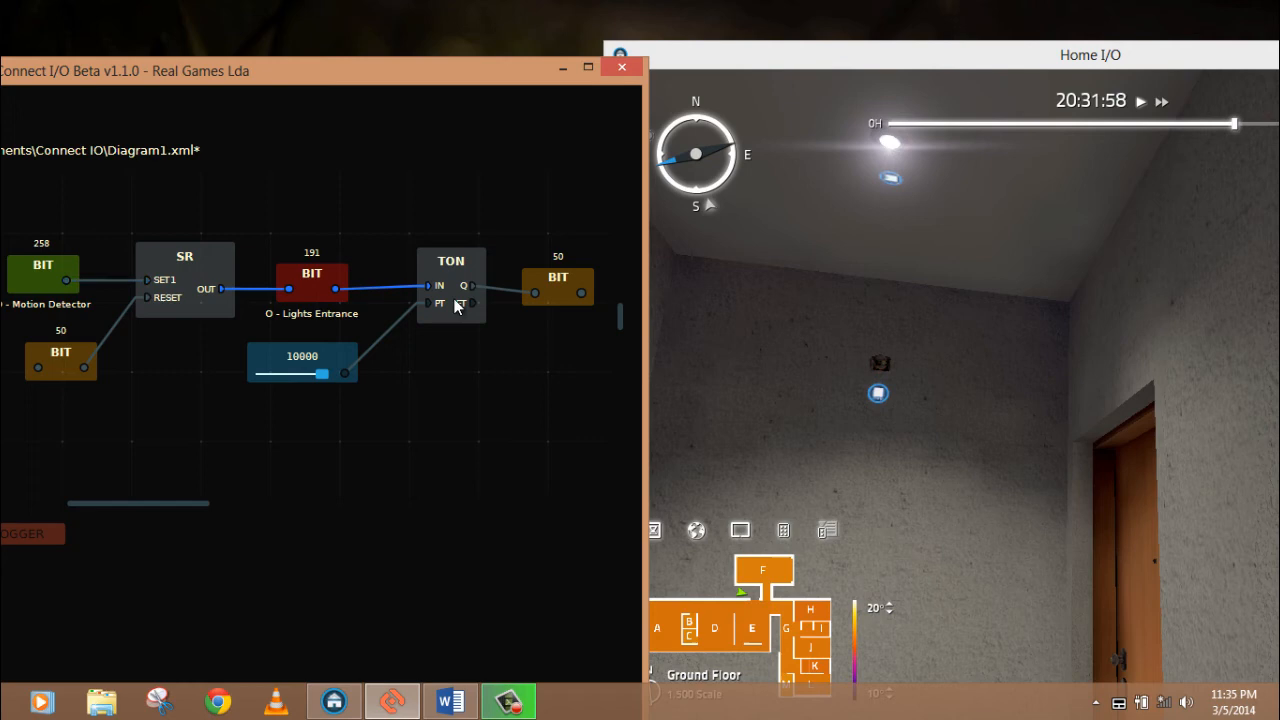
mouse_move(445, 337)
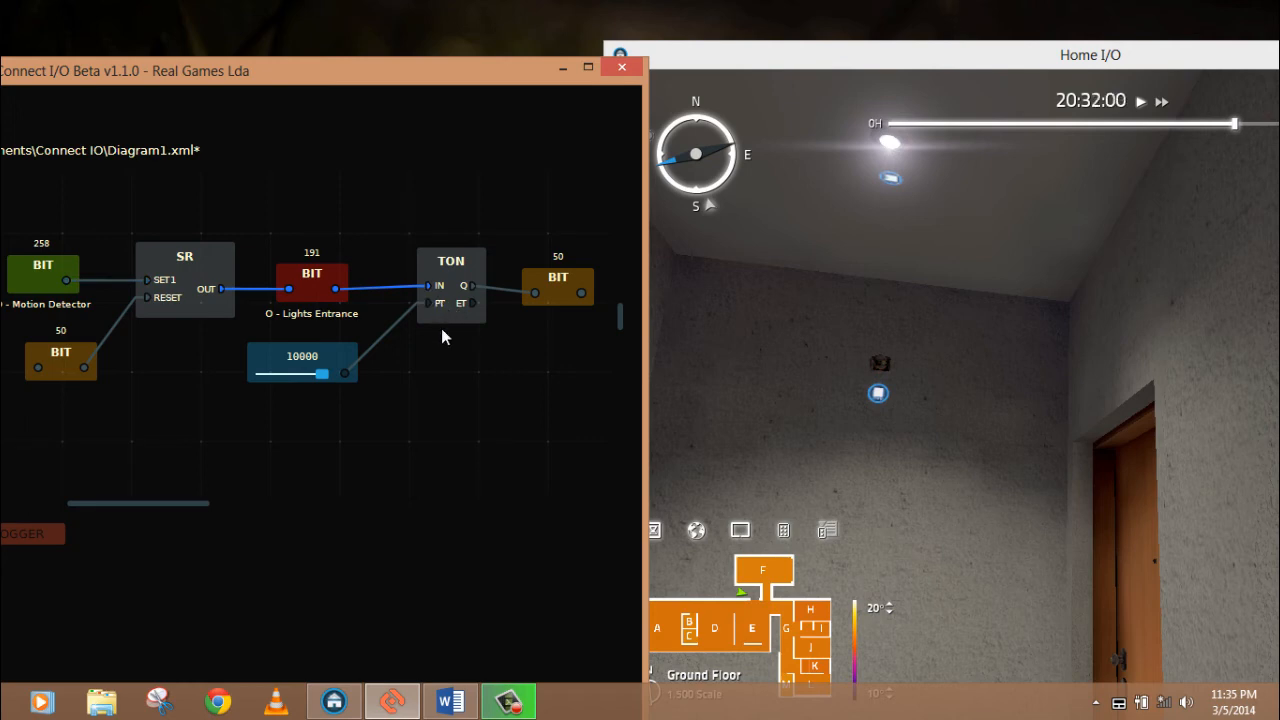
mouse_move(540, 312)
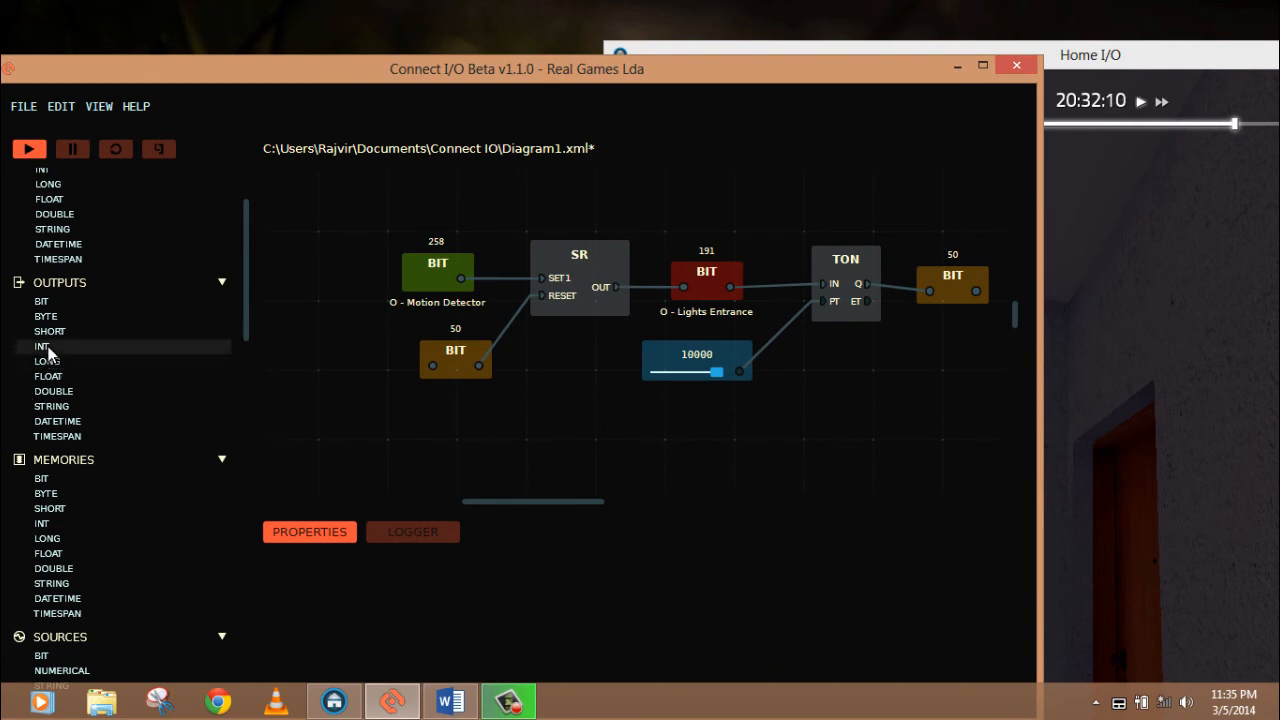
left_click_drag(42, 346, 927, 360)
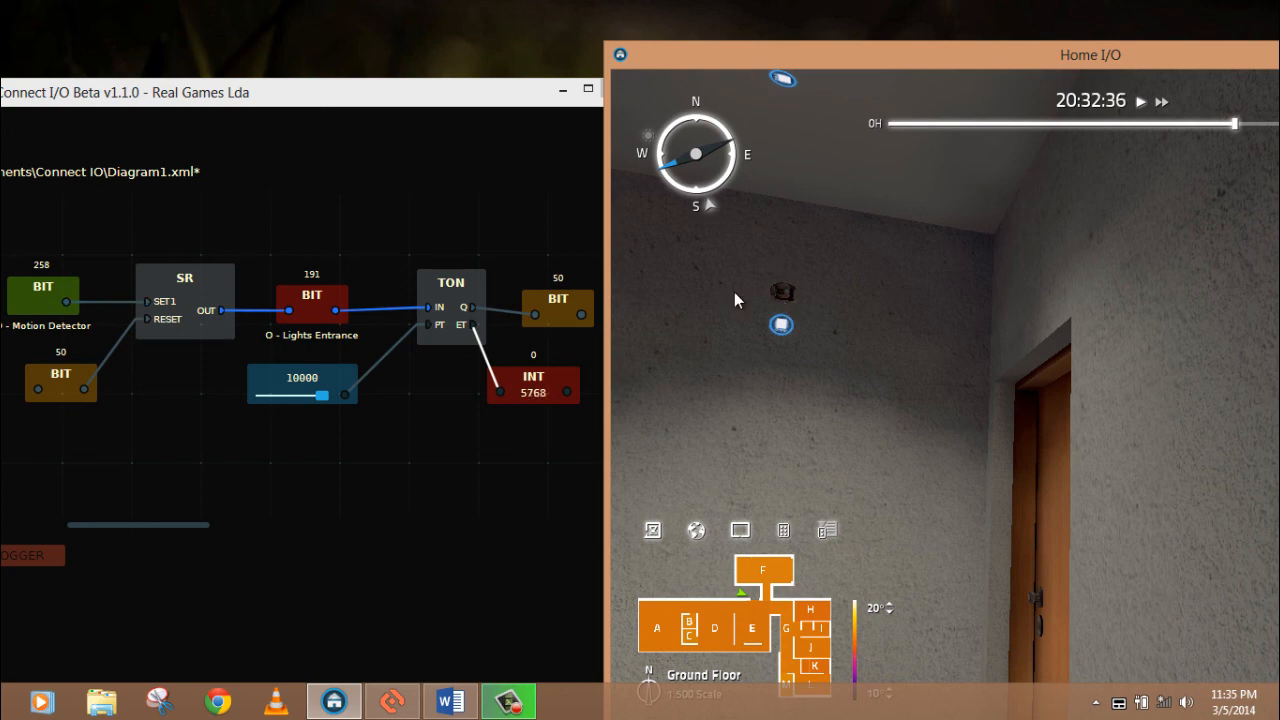
mouse_move(253, 363)
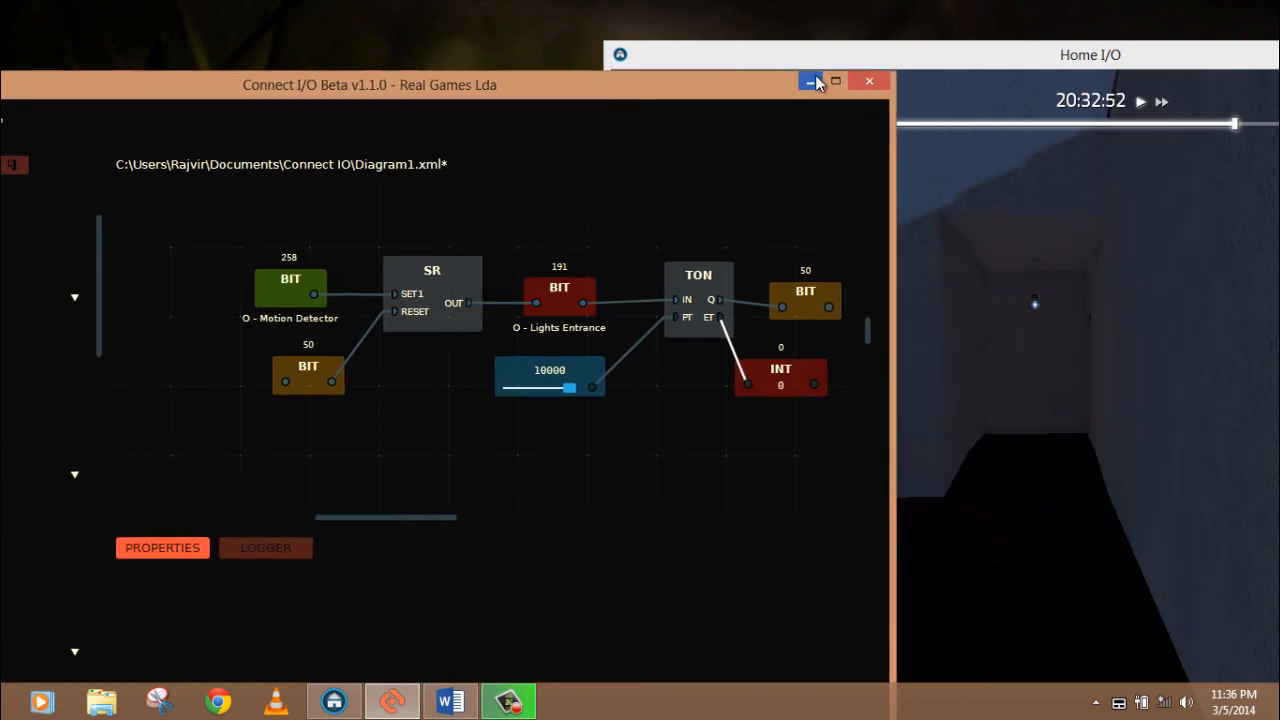
Maximize the Connect I/O window so the diagram fills the screen
left_click(835, 81)
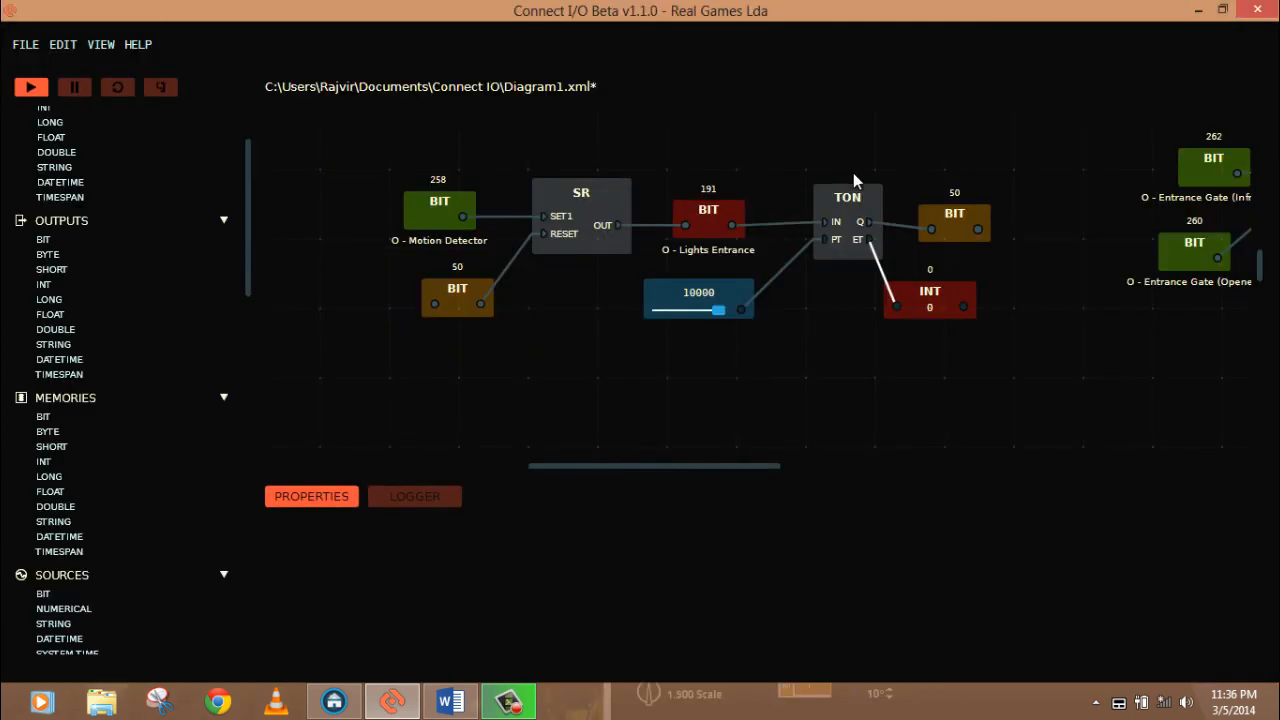